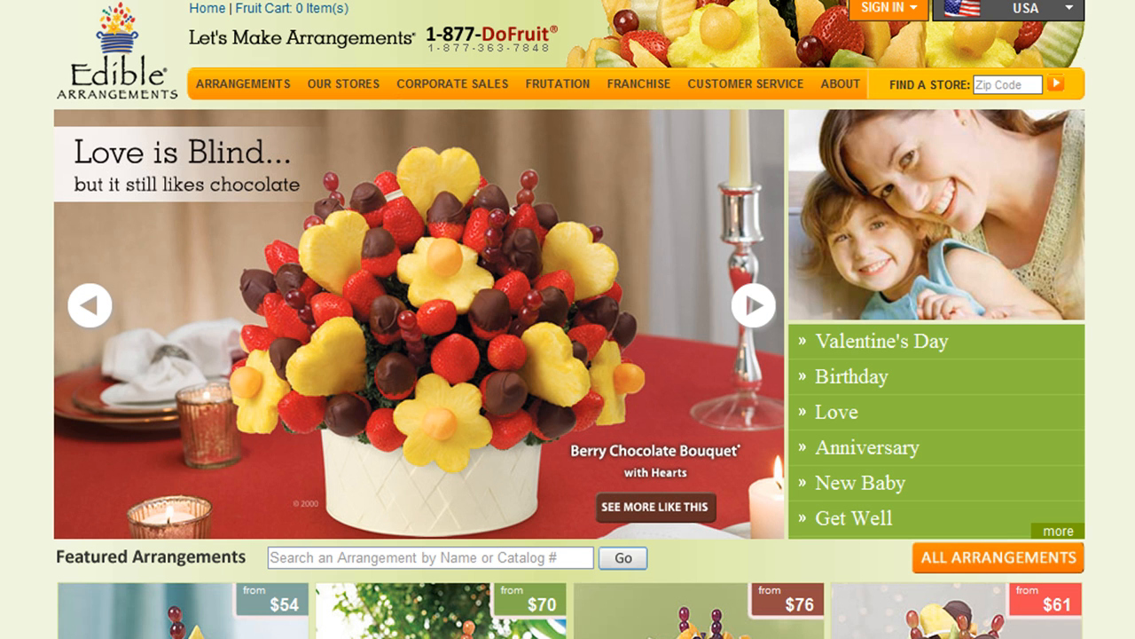
Add new blank documents, including a 728 x 90 px canvas, then return to the 160 x 600 banner
click(752, 305)
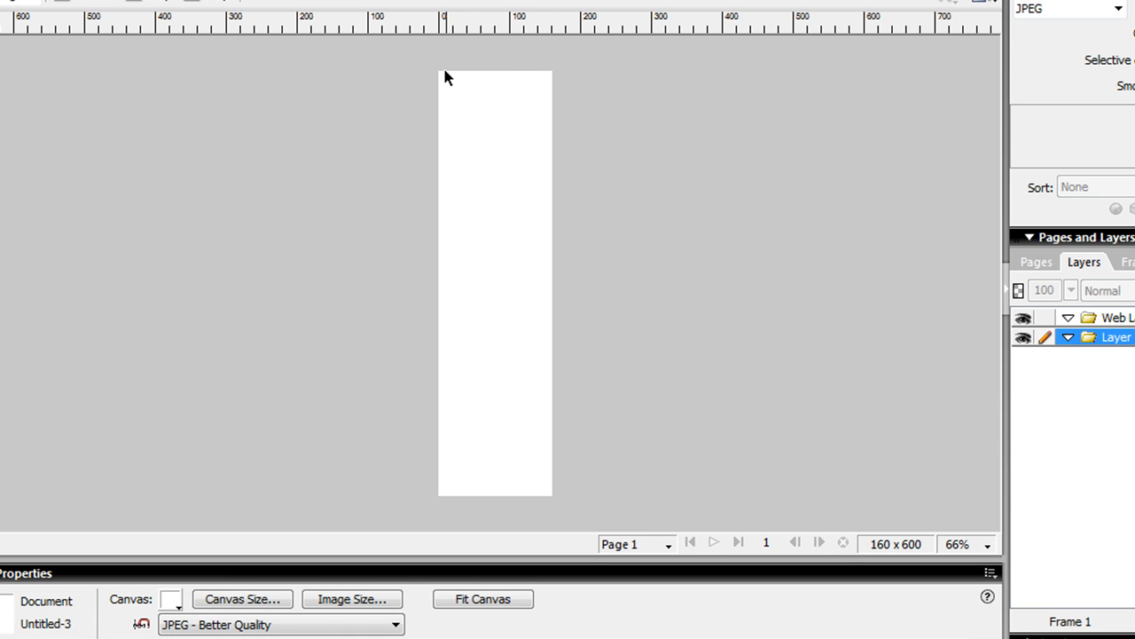
mouse_move(449, 124)
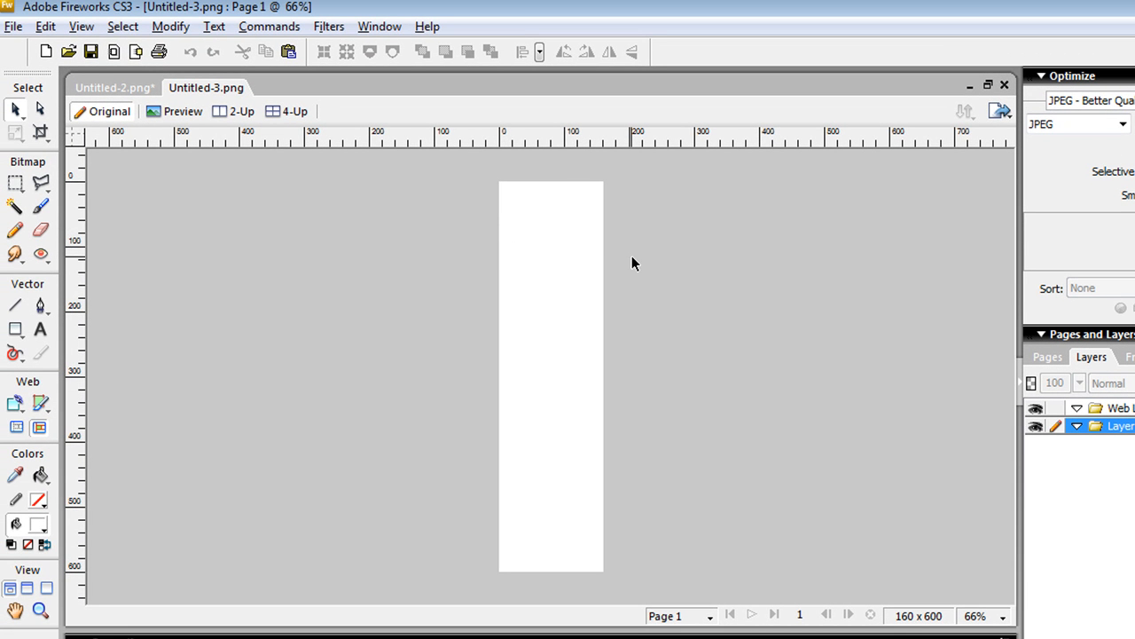
mouse_move(624, 163)
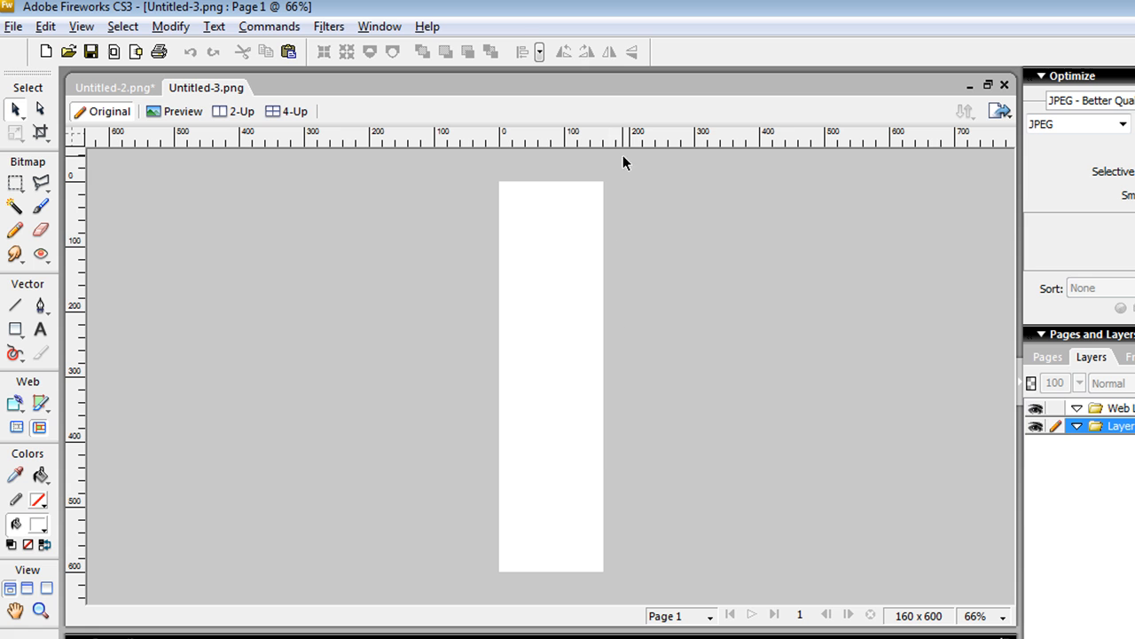
mouse_move(909, 626)
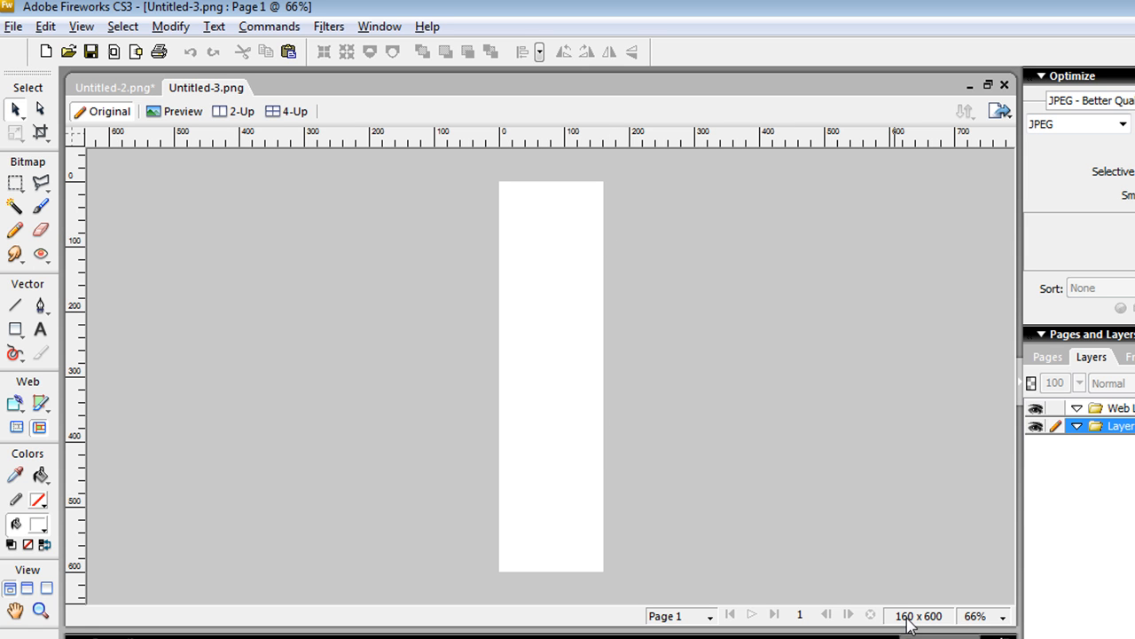
mouse_move(899, 470)
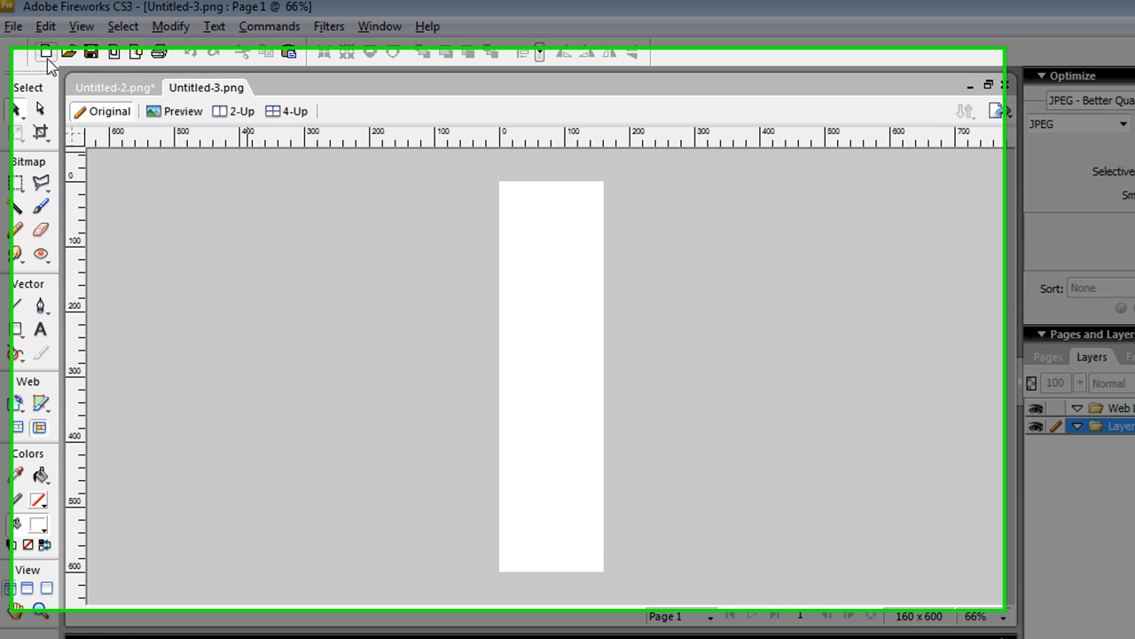
click(45, 53)
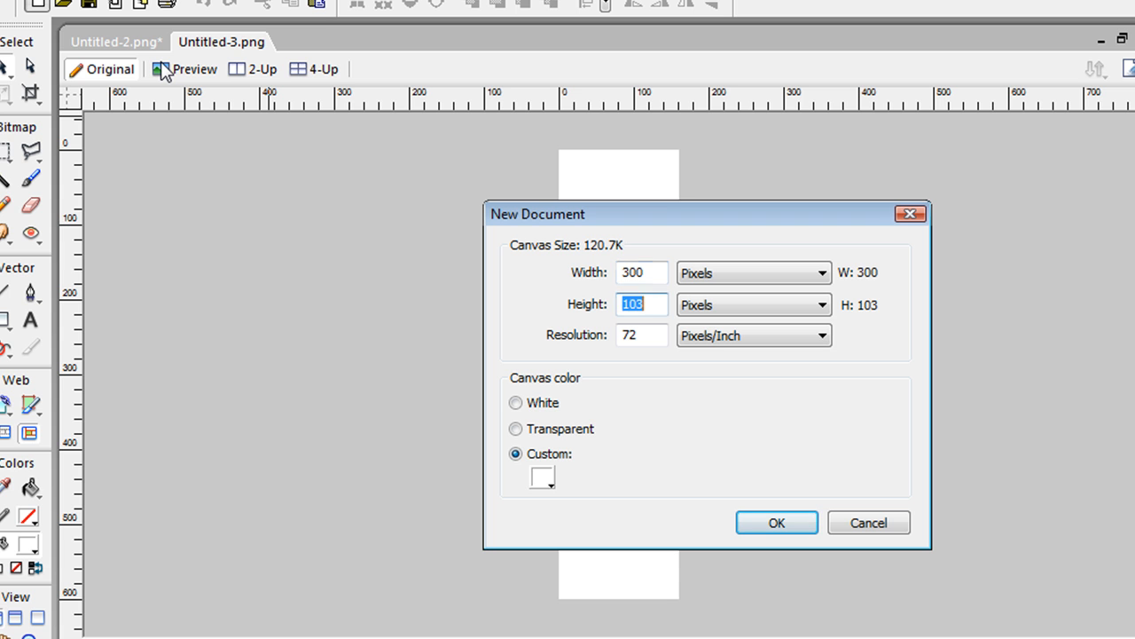
click(775, 521)
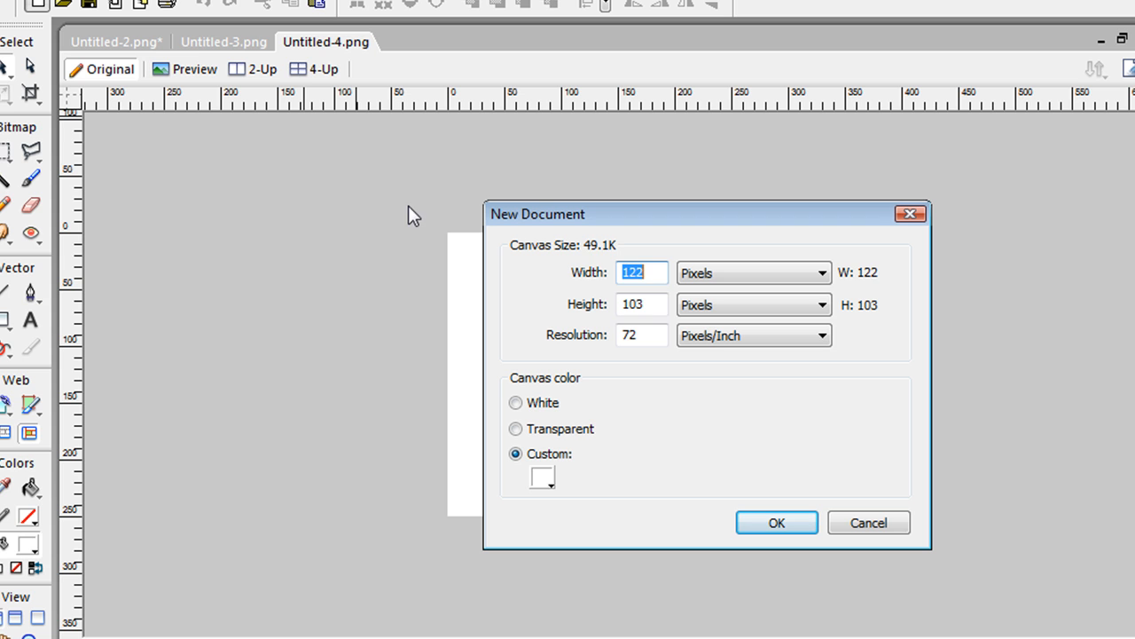
text(728)
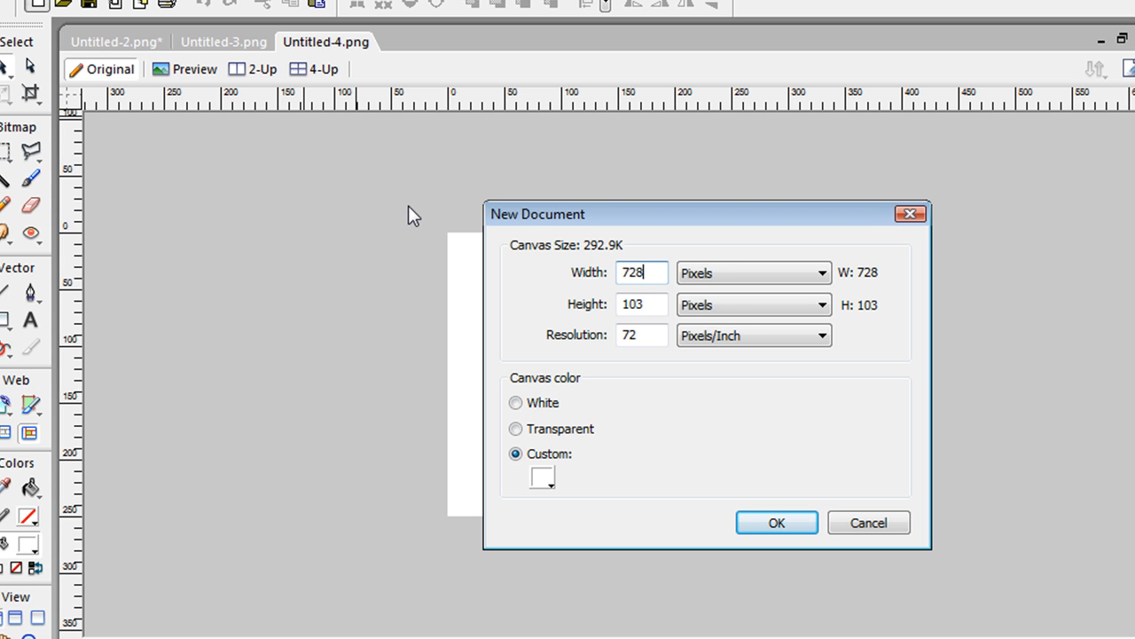
text(90)
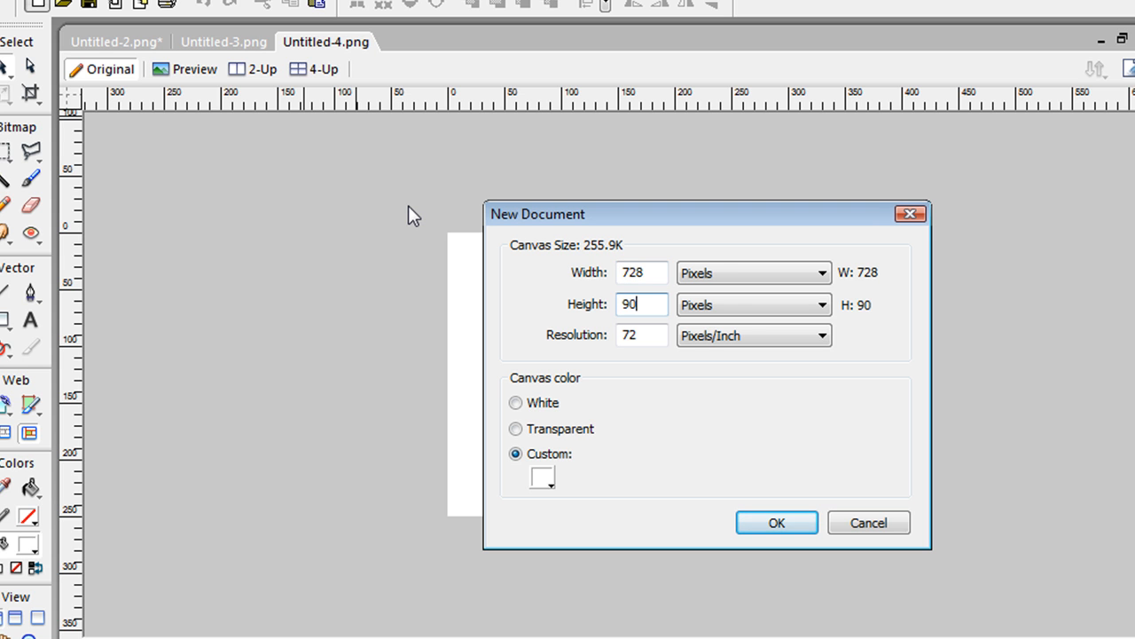
click(777, 522)
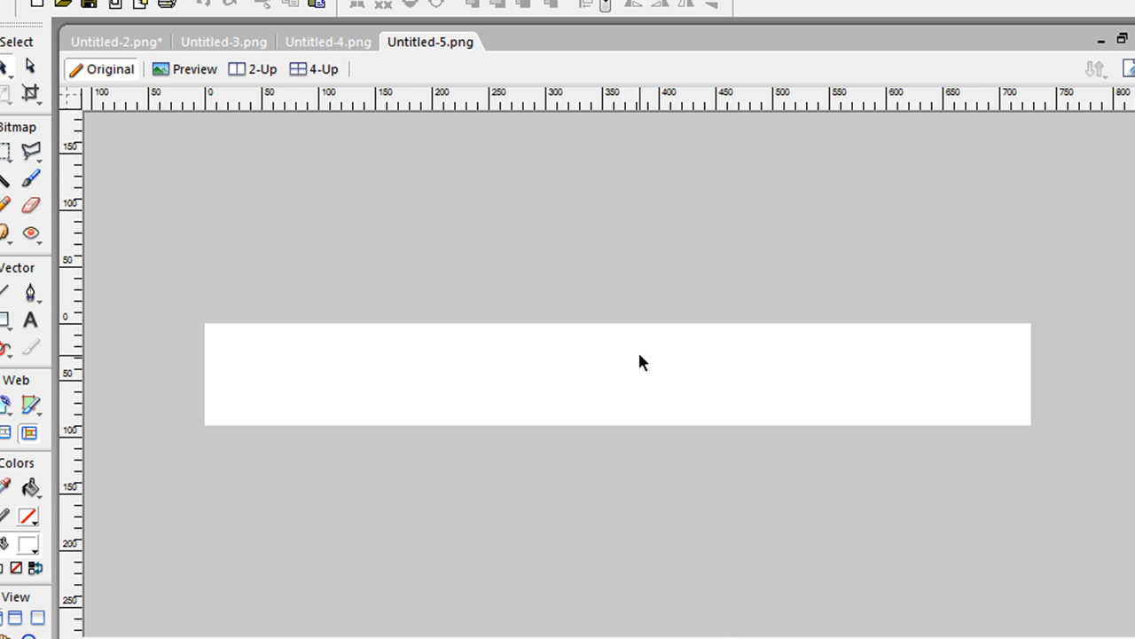
click(223, 41)
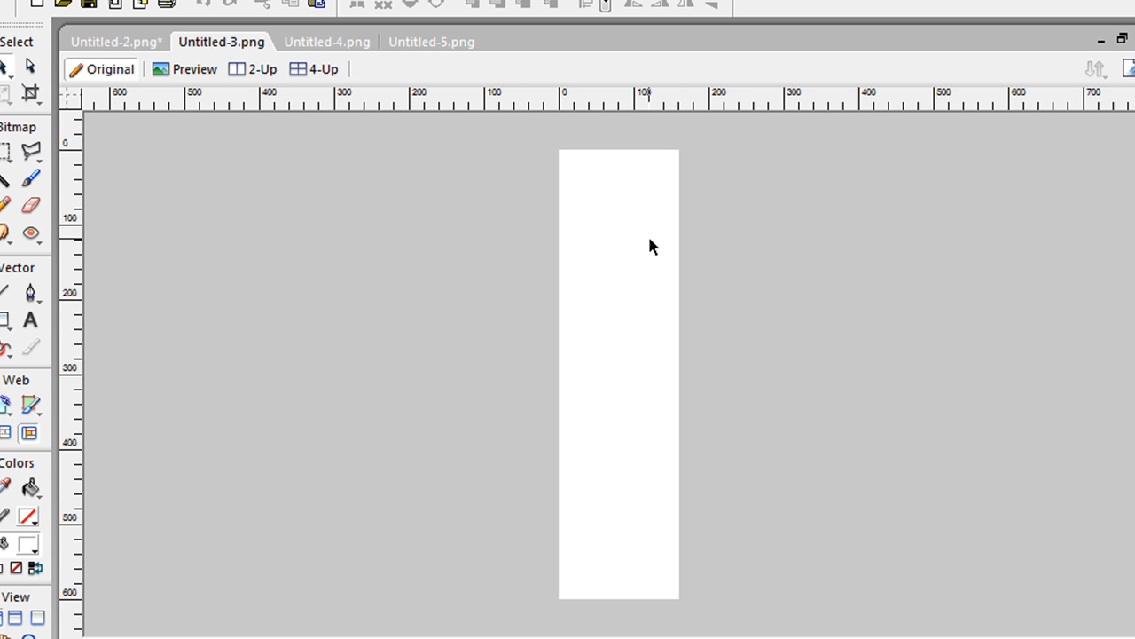
mouse_move(720, 326)
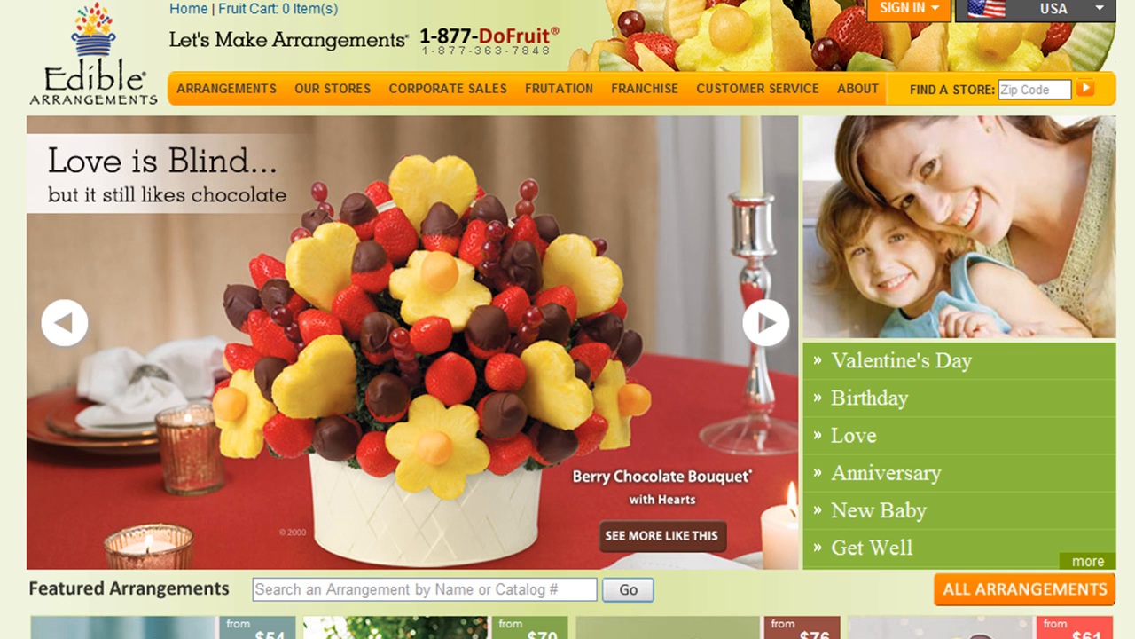
Browse the site to the Touchdown Delight page and copy the football bouquet photo
click(764, 322)
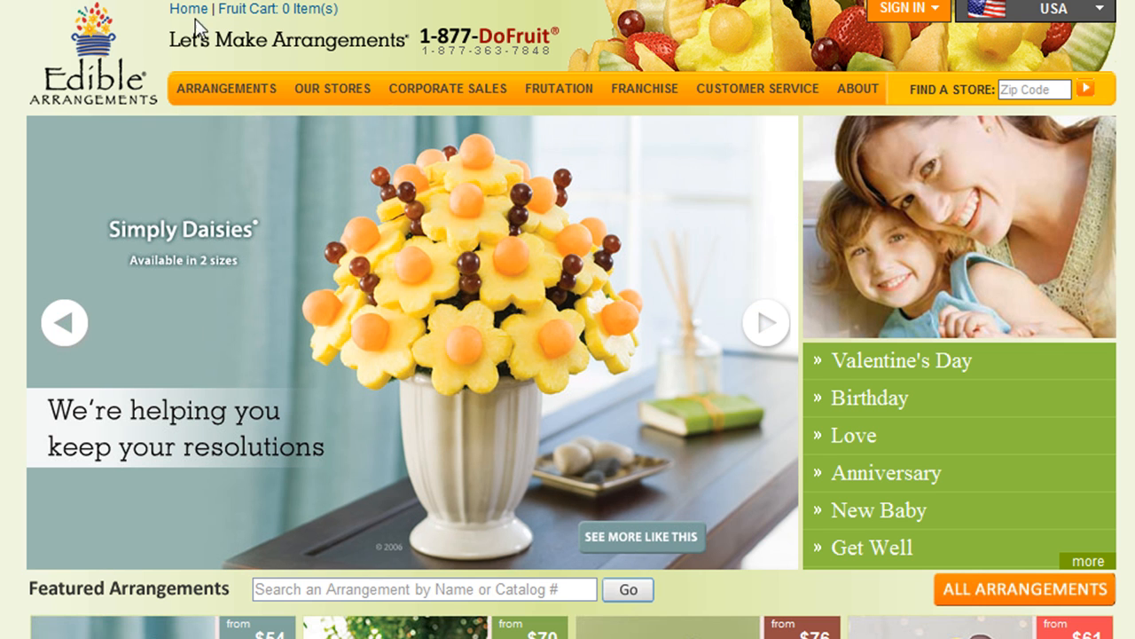
mouse_move(8, 65)
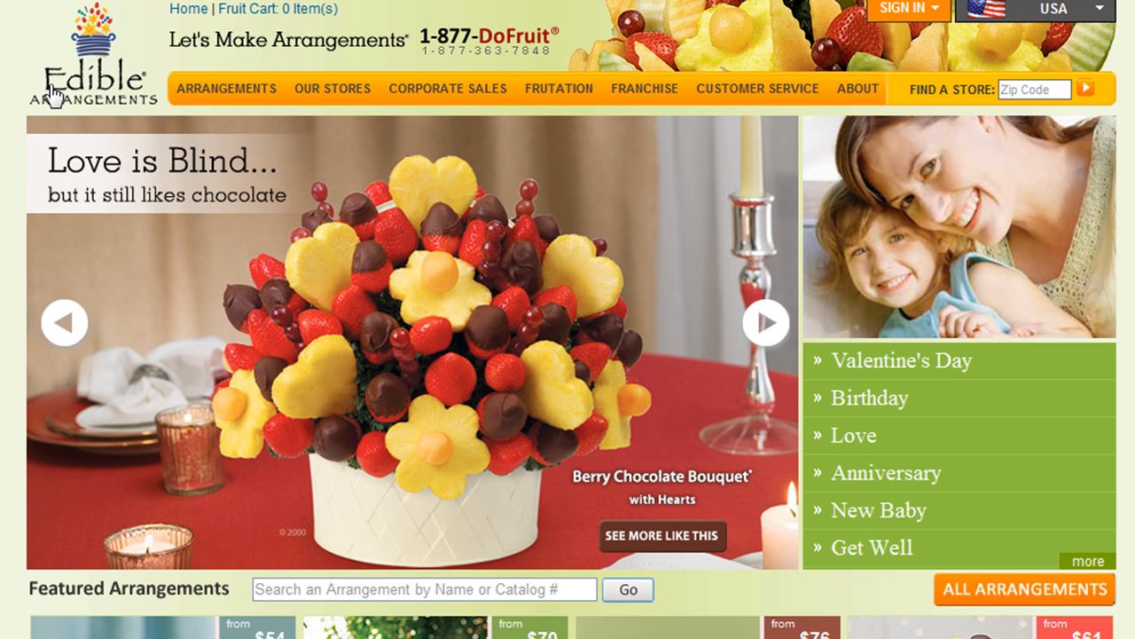
mouse_move(423, 346)
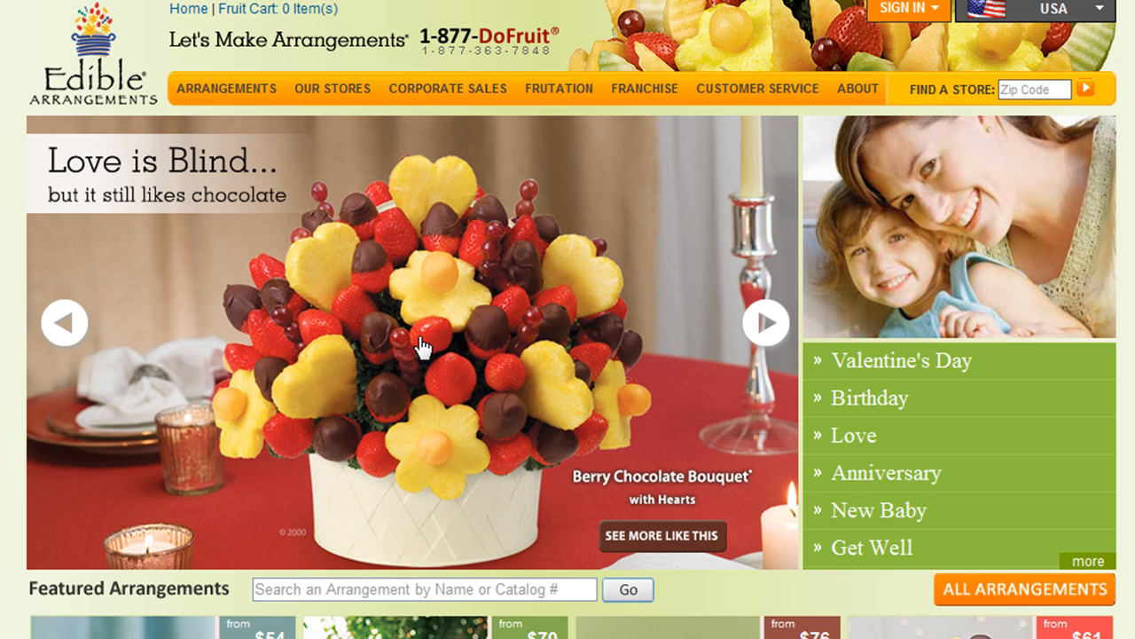
scroll(down, 3)
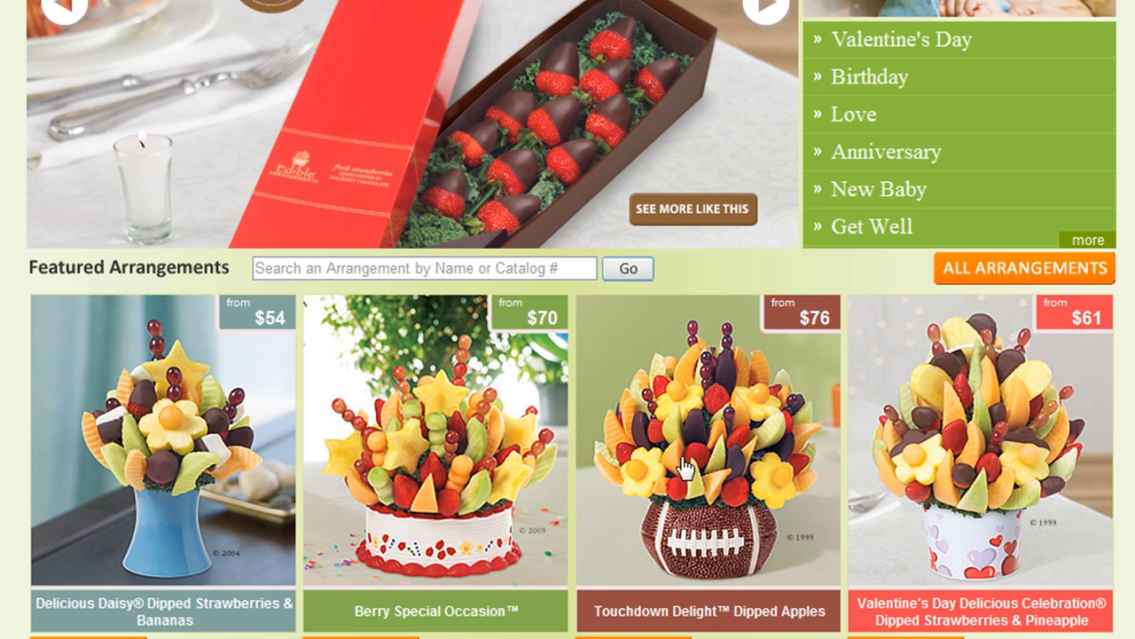
scroll(down, 3)
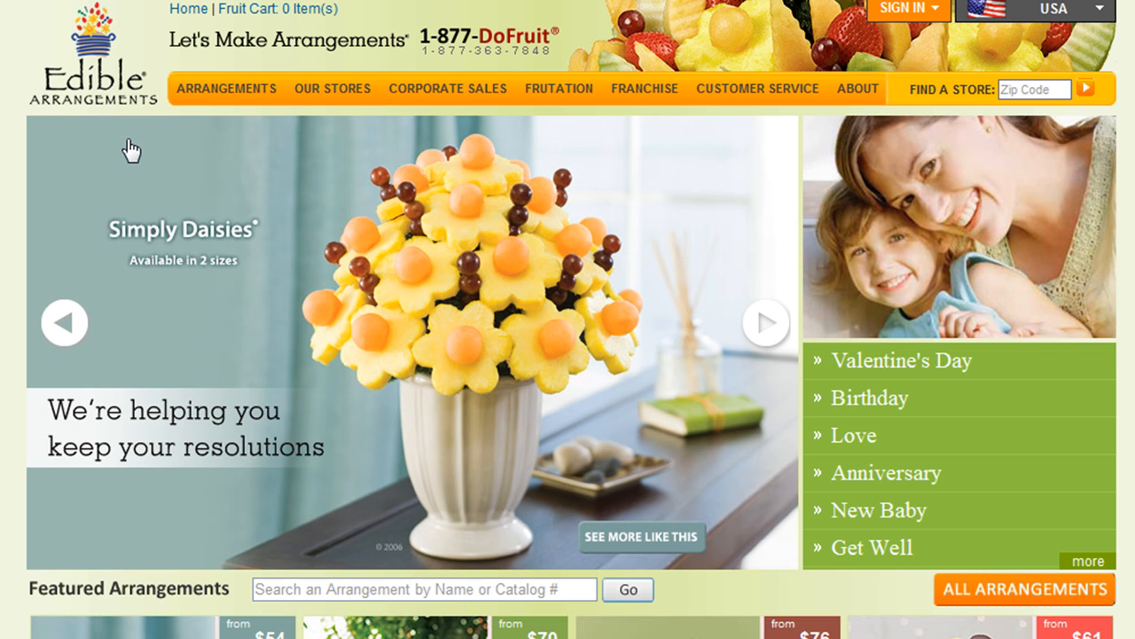
mouse_move(108, 93)
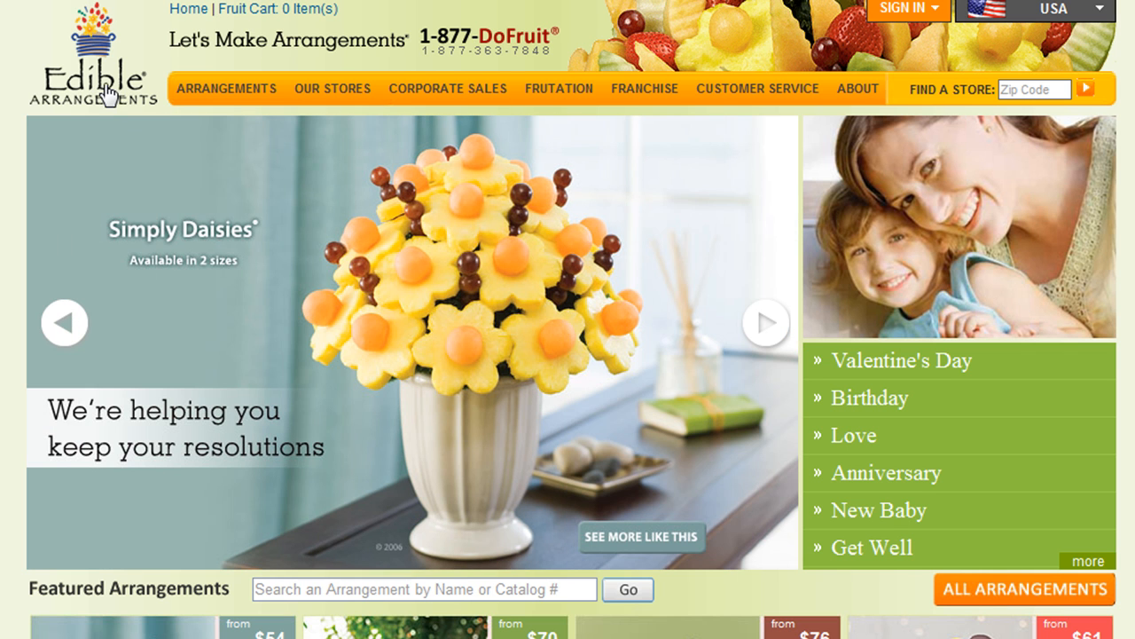
mouse_move(546, 379)
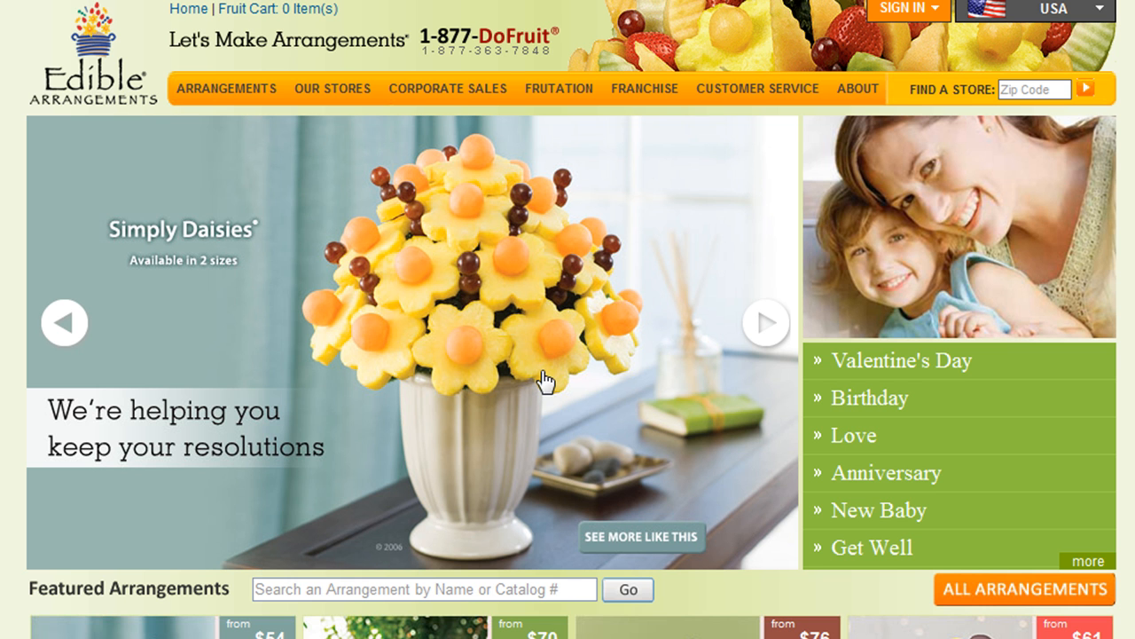
scroll(down, 3)
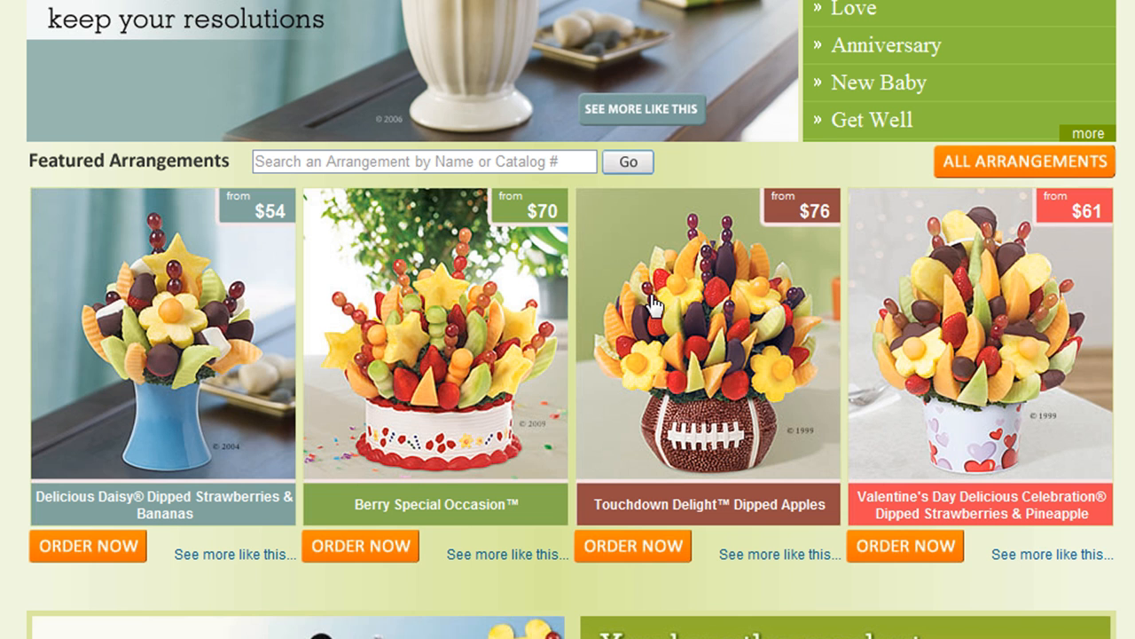
mouse_move(656, 307)
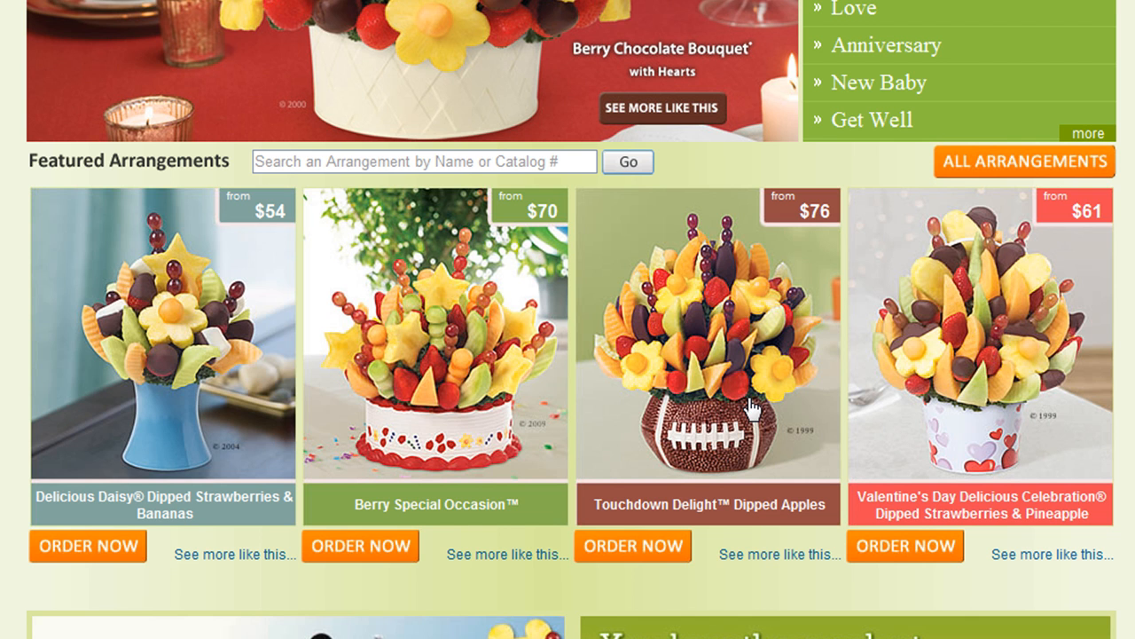
mouse_move(639, 342)
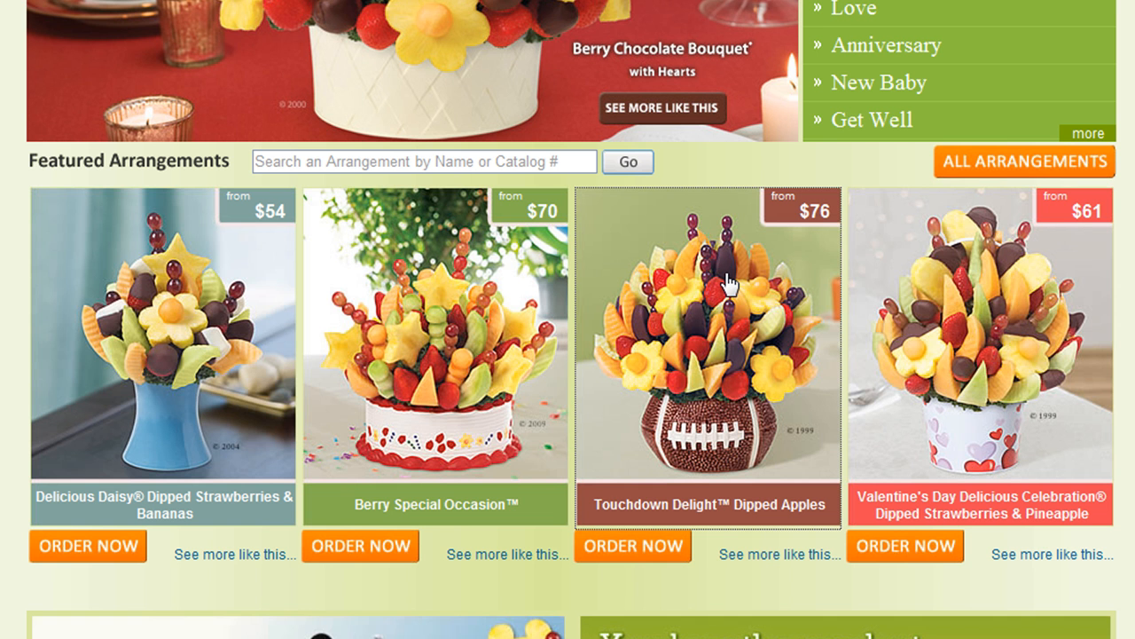
mouse_move(725, 297)
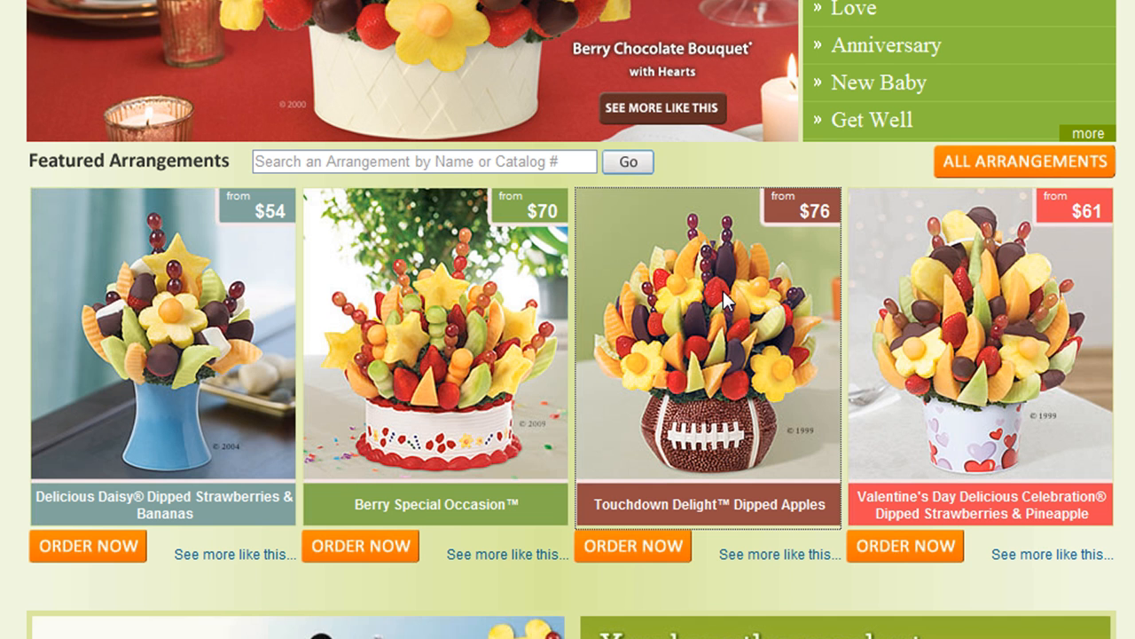
click(708, 355)
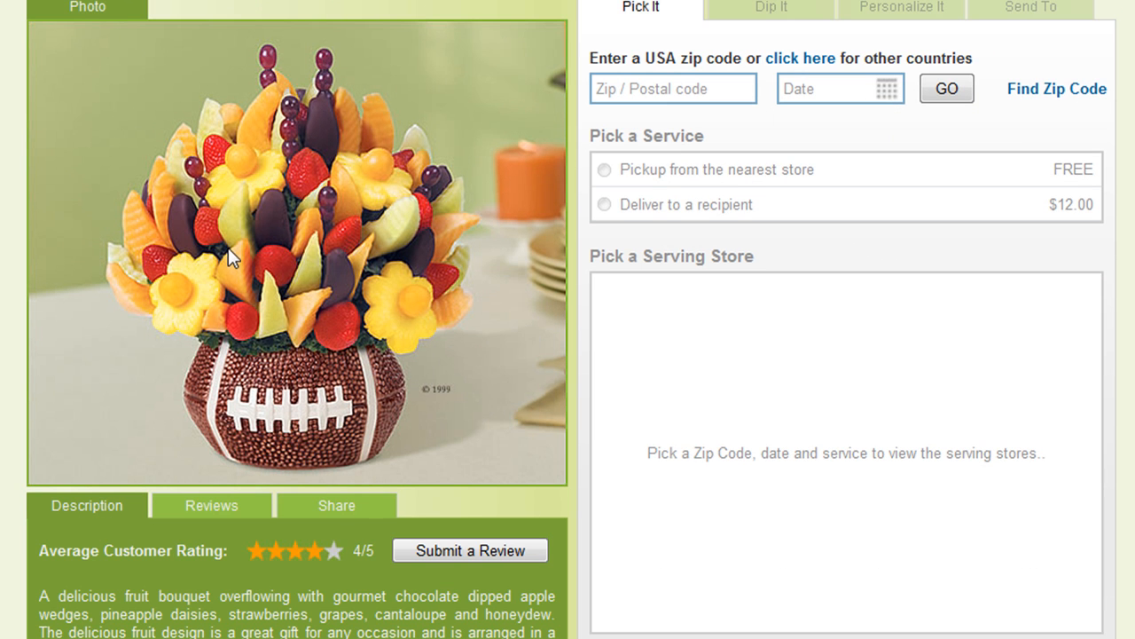
right_click(231, 257)
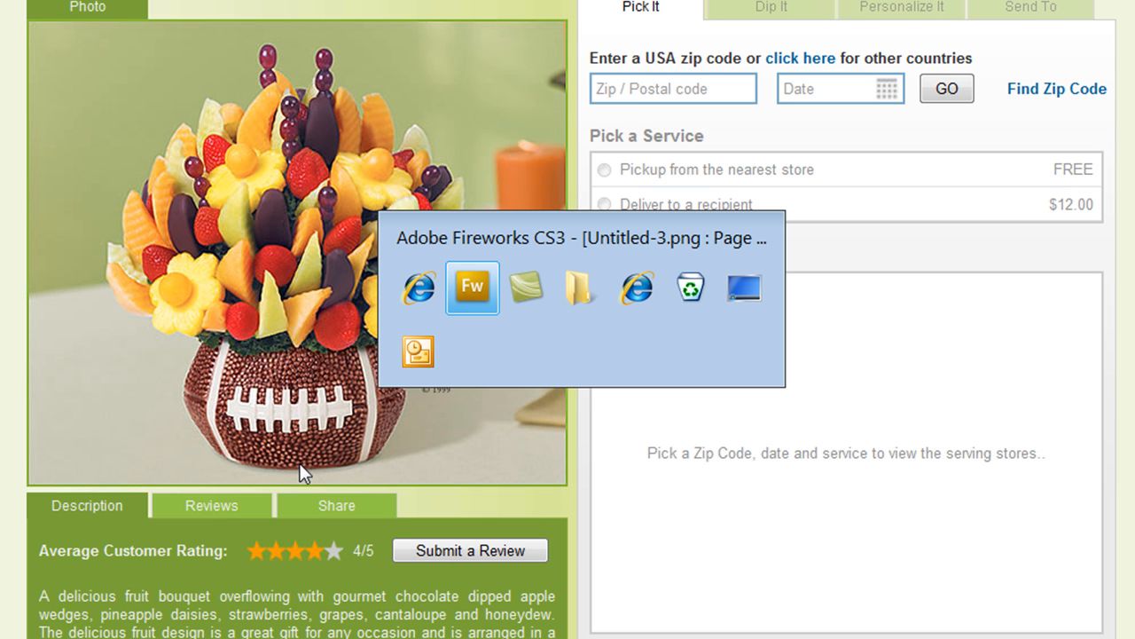
mouse_move(306, 468)
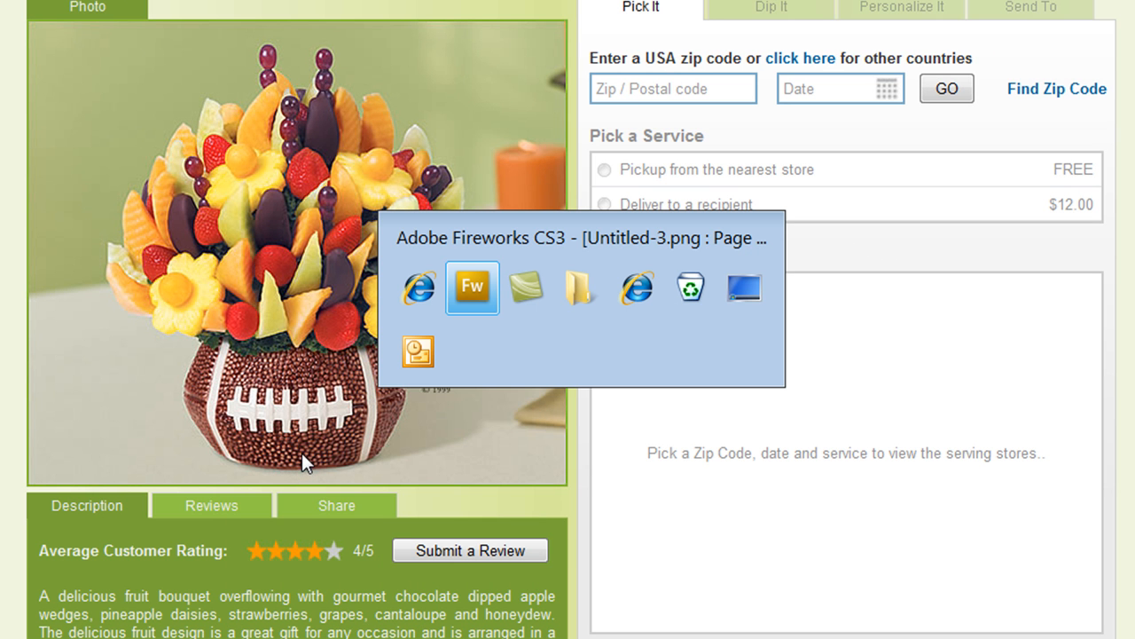
Paste the bouquet photo into the 160 x 600 banner and drag it lower, below the green top
click(472, 288)
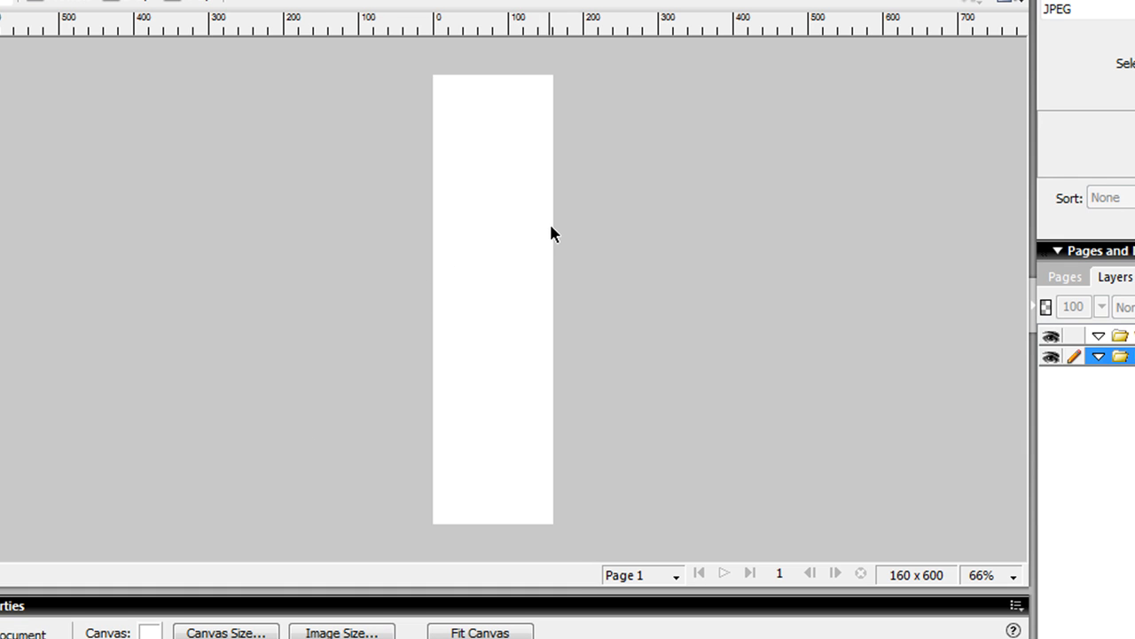
mouse_move(645, 255)
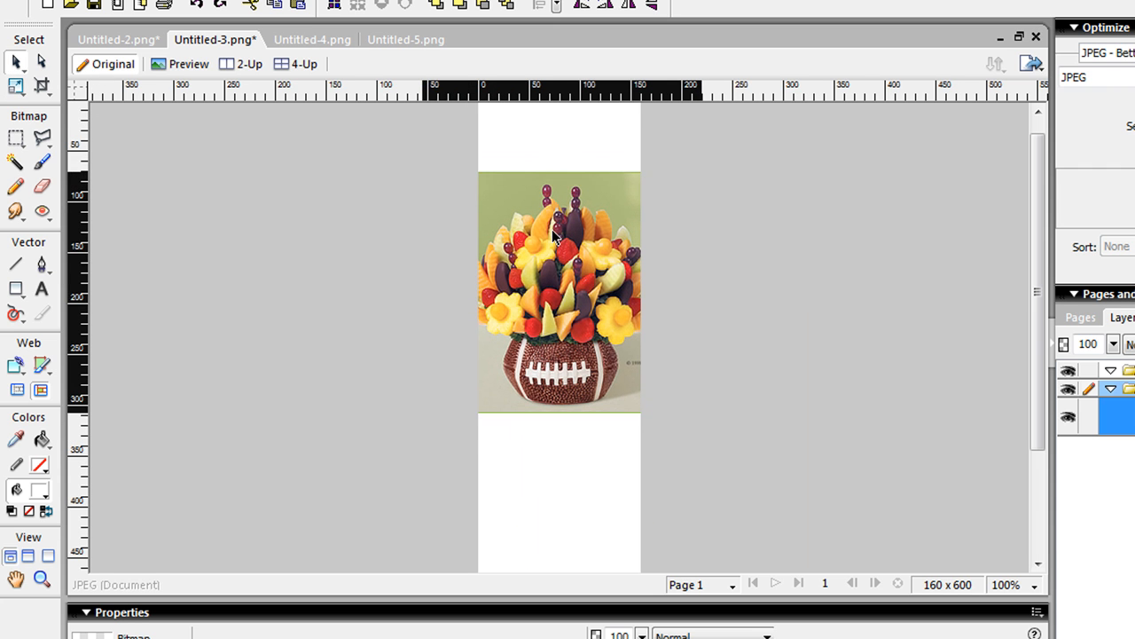
click(561, 240)
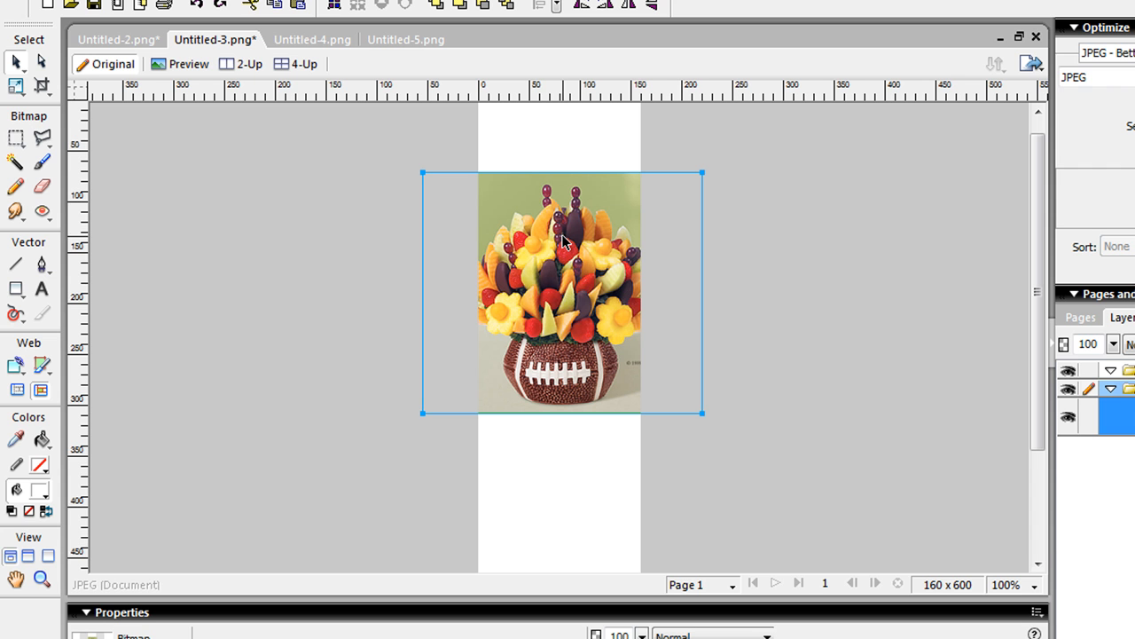
drag(562, 292, 561, 310)
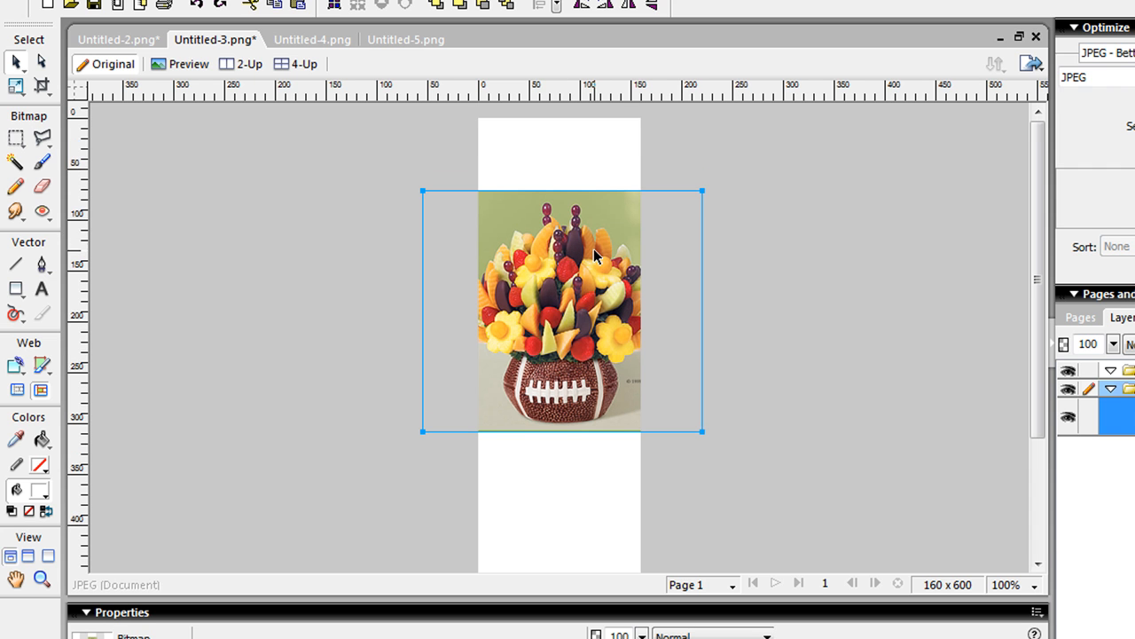
drag(561, 310, 561, 366)
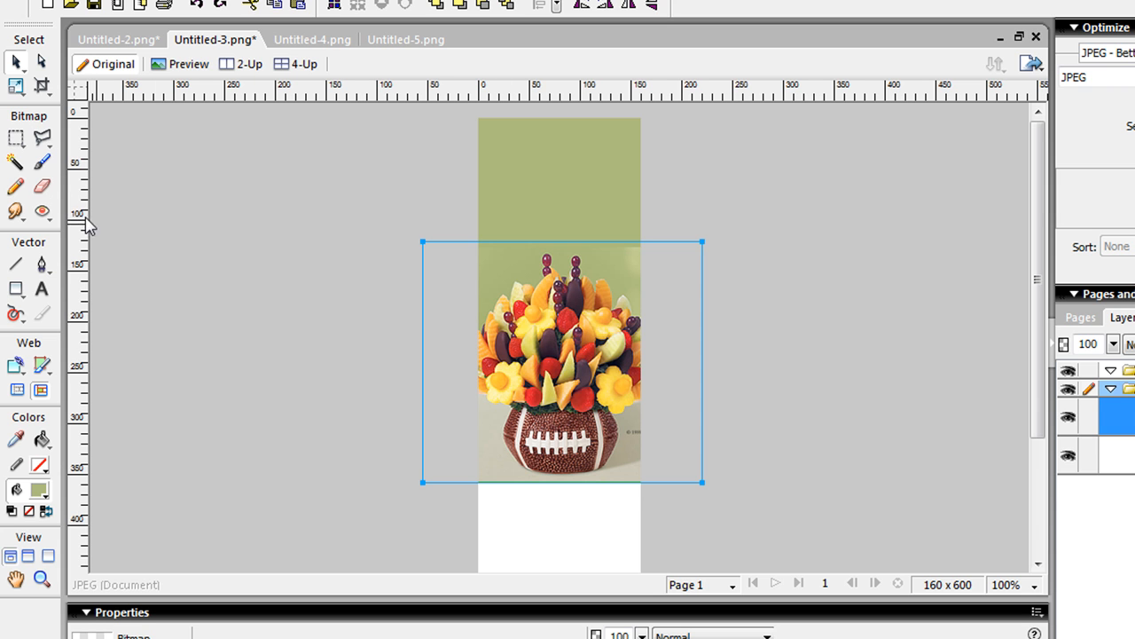
Load the Brush stroke colour with the photo's sage green and reselect the photo
click(41, 187)
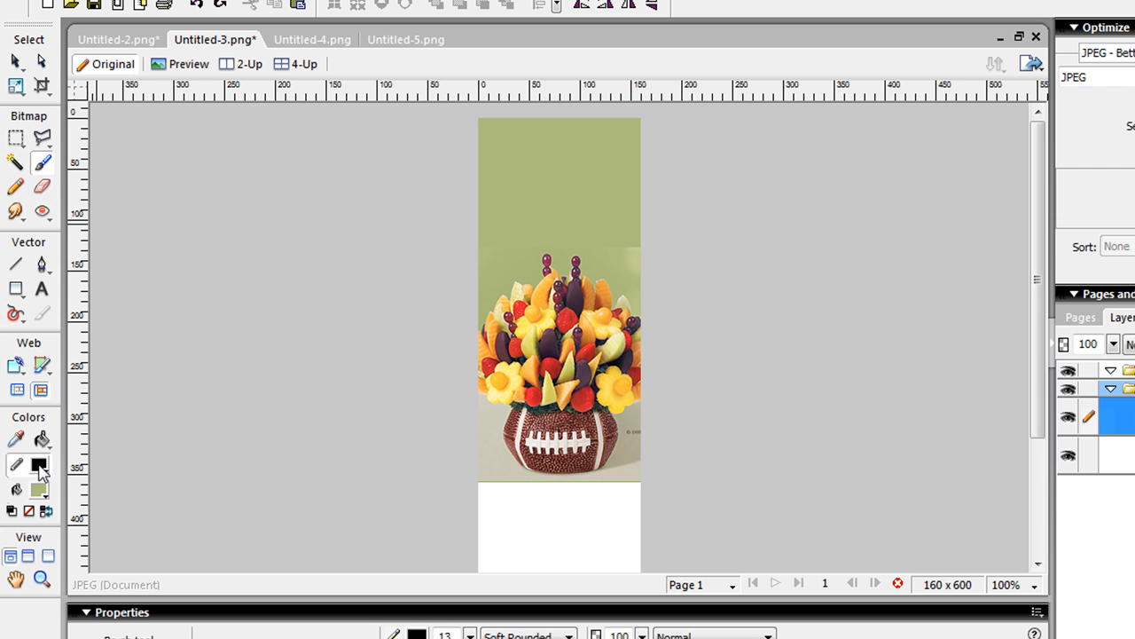
click(39, 465)
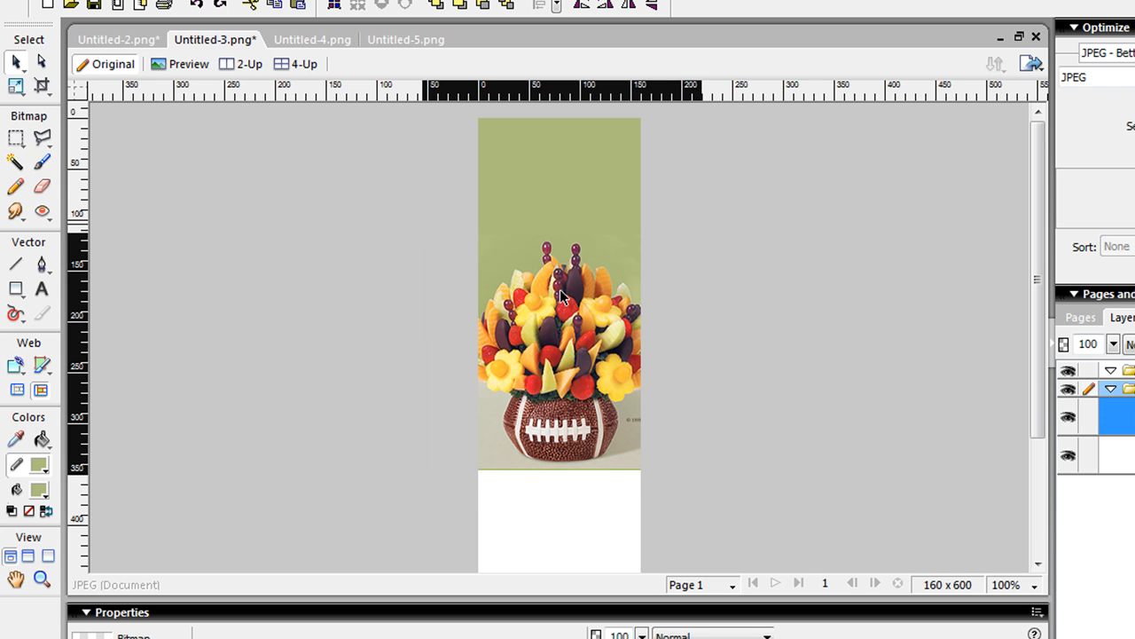
click(559, 292)
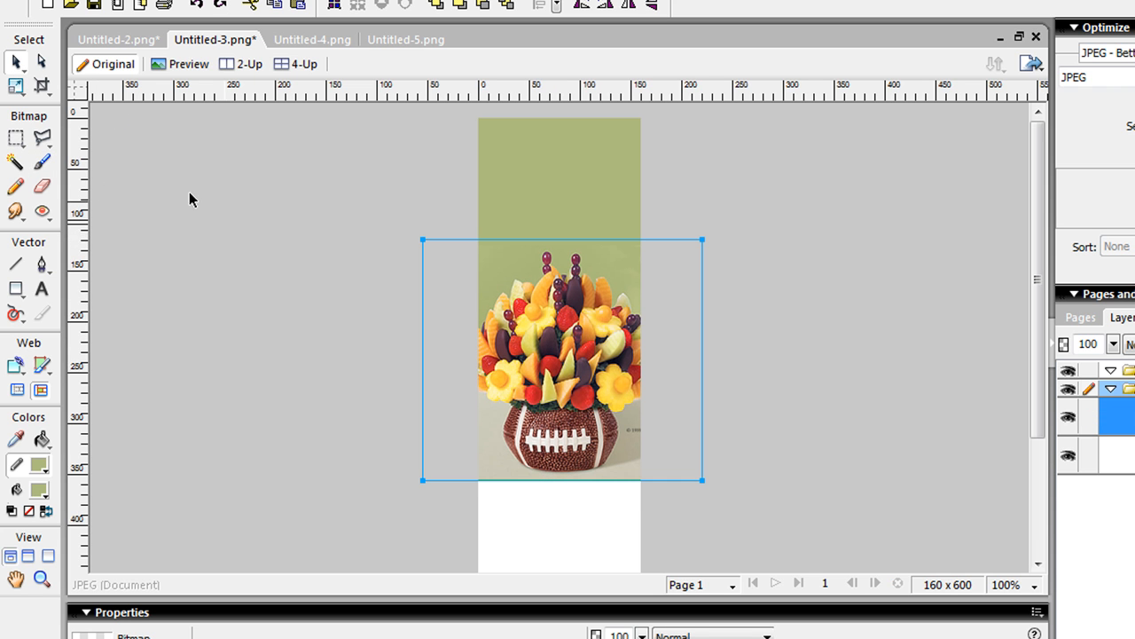
mouse_move(219, 290)
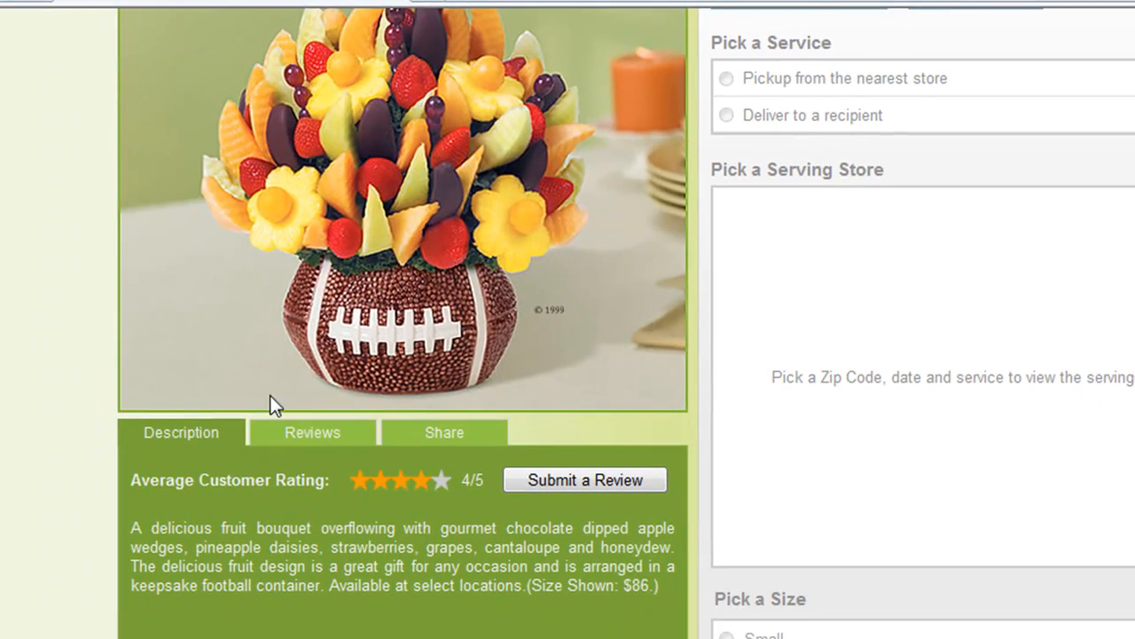
double_click(178, 528)
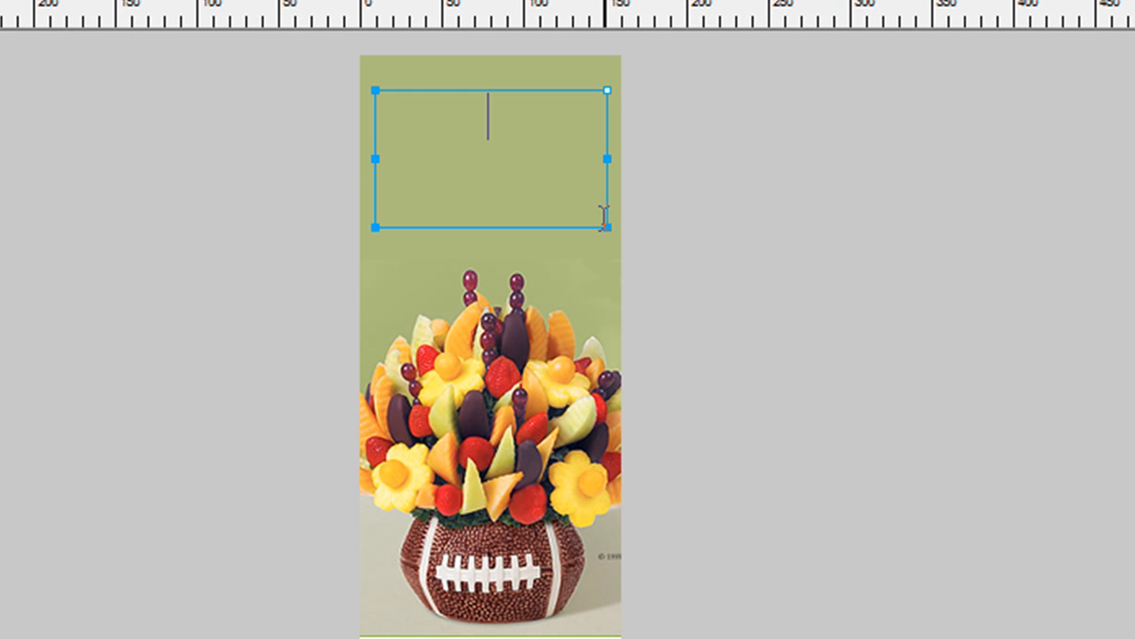
Add a white, centred 'DELICIOUS FRUIT BOUQUET' headline with a Drop Shadow filter
text(DELICIOUS FRUIT BOUQUET)
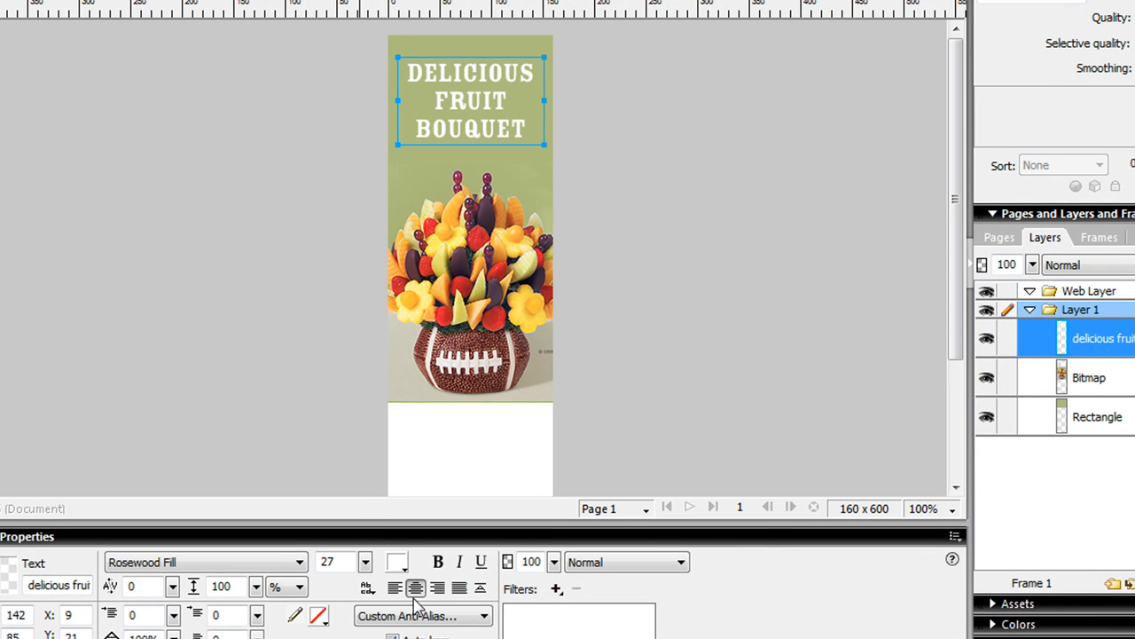
click(557, 588)
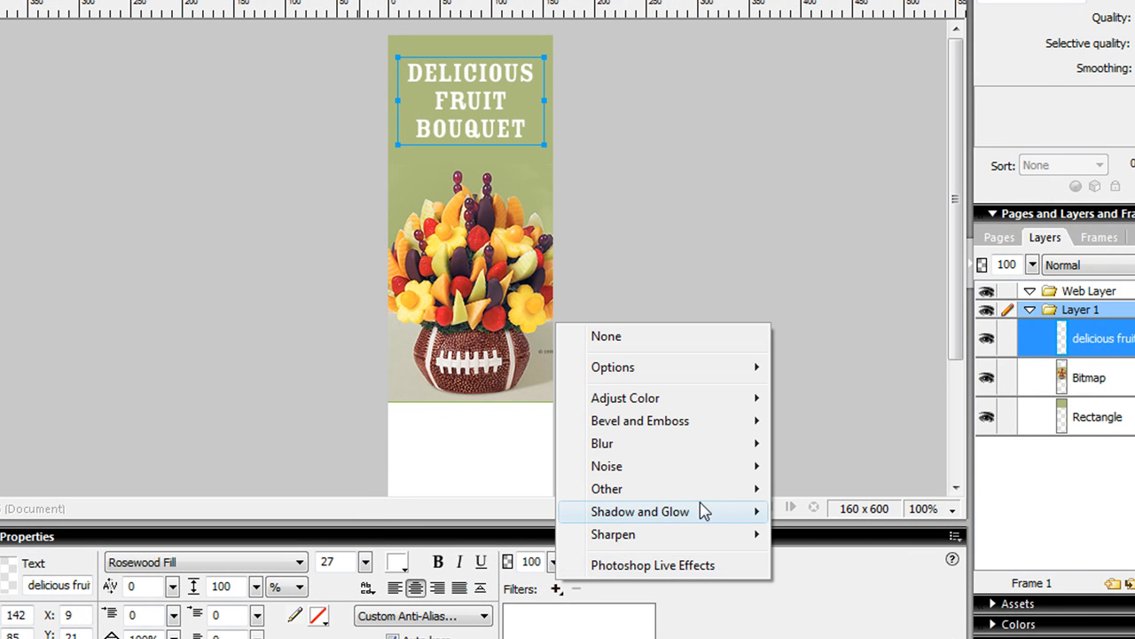
click(641, 511)
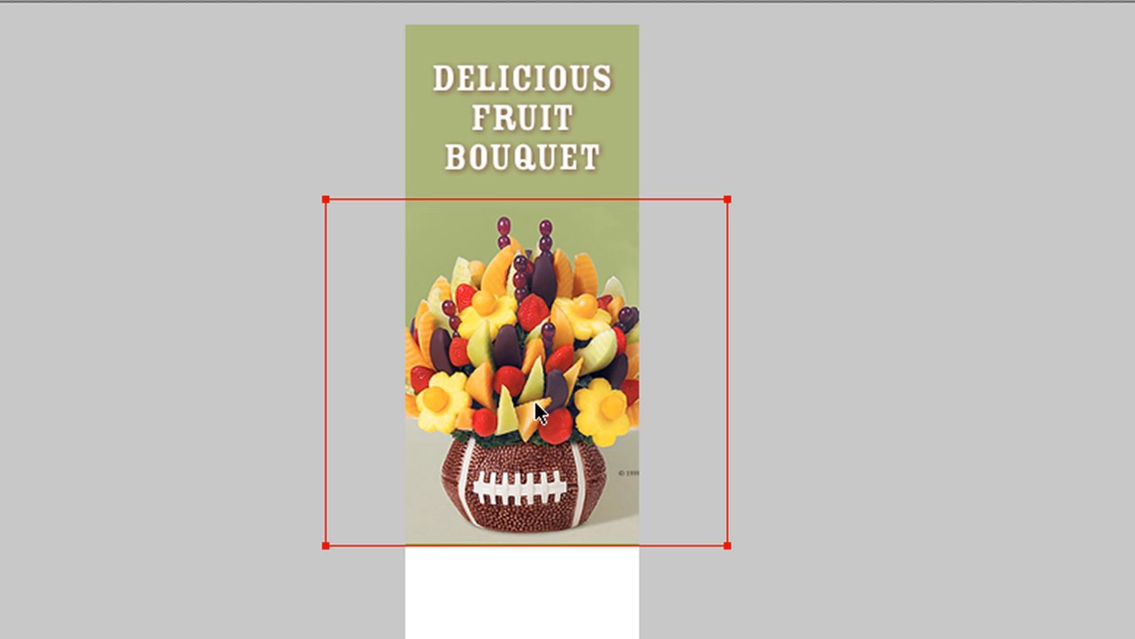
mouse_move(544, 483)
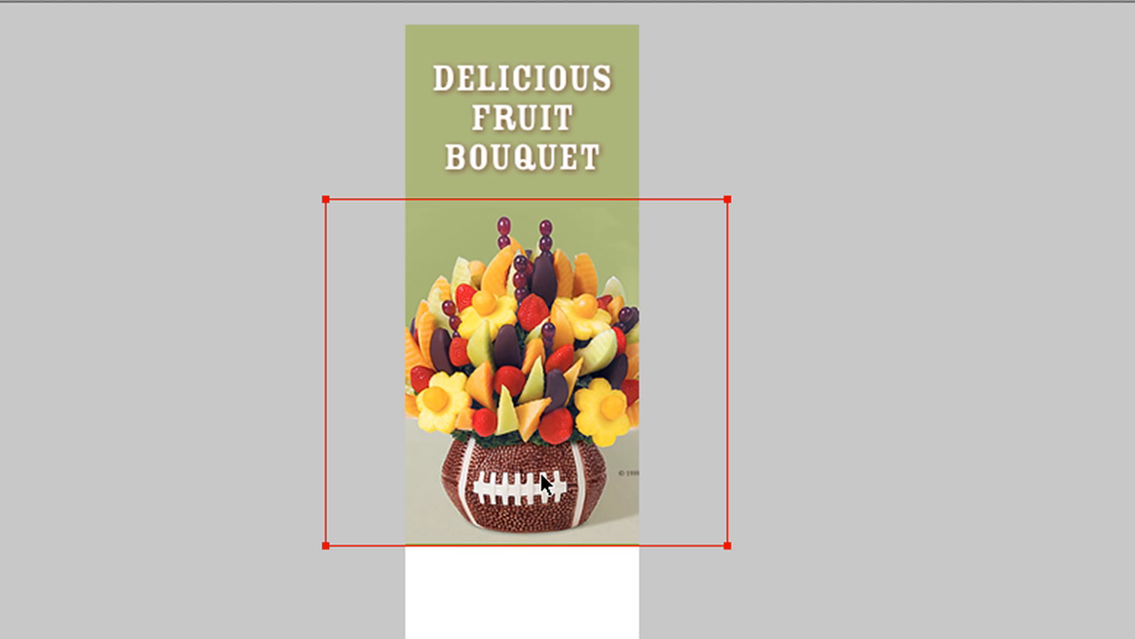
mouse_move(564, 492)
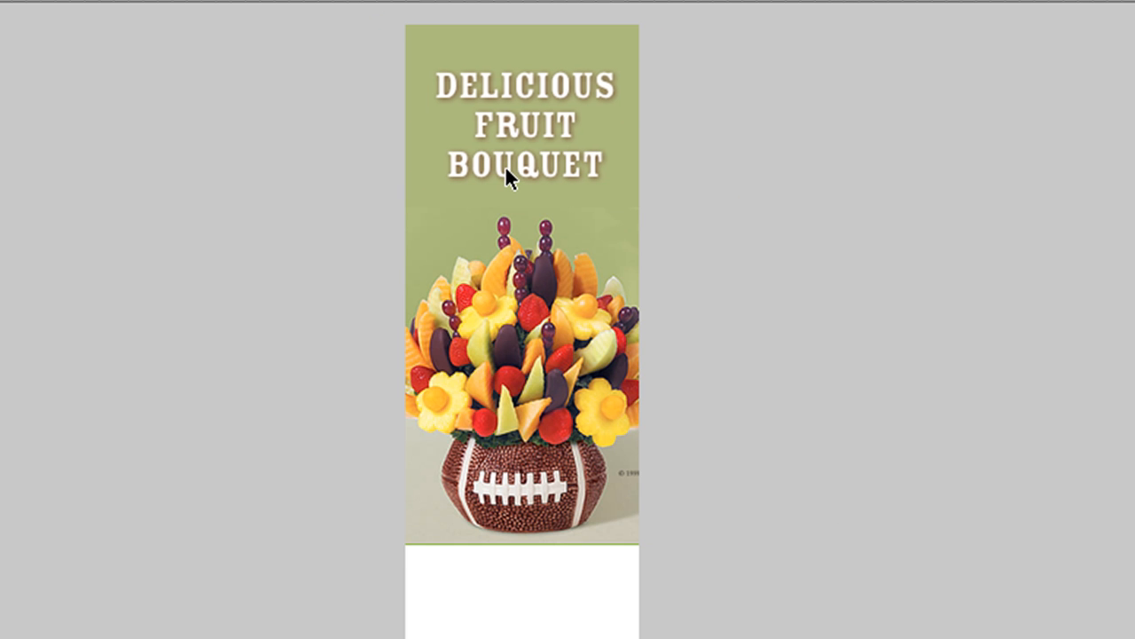
click(521, 124)
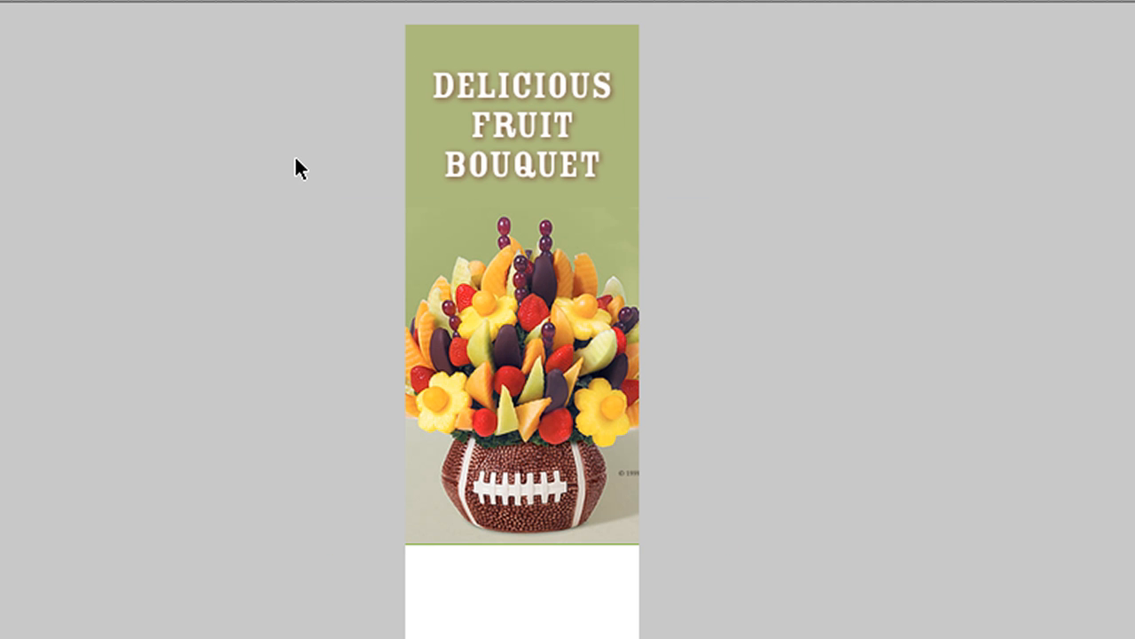
click(595, 173)
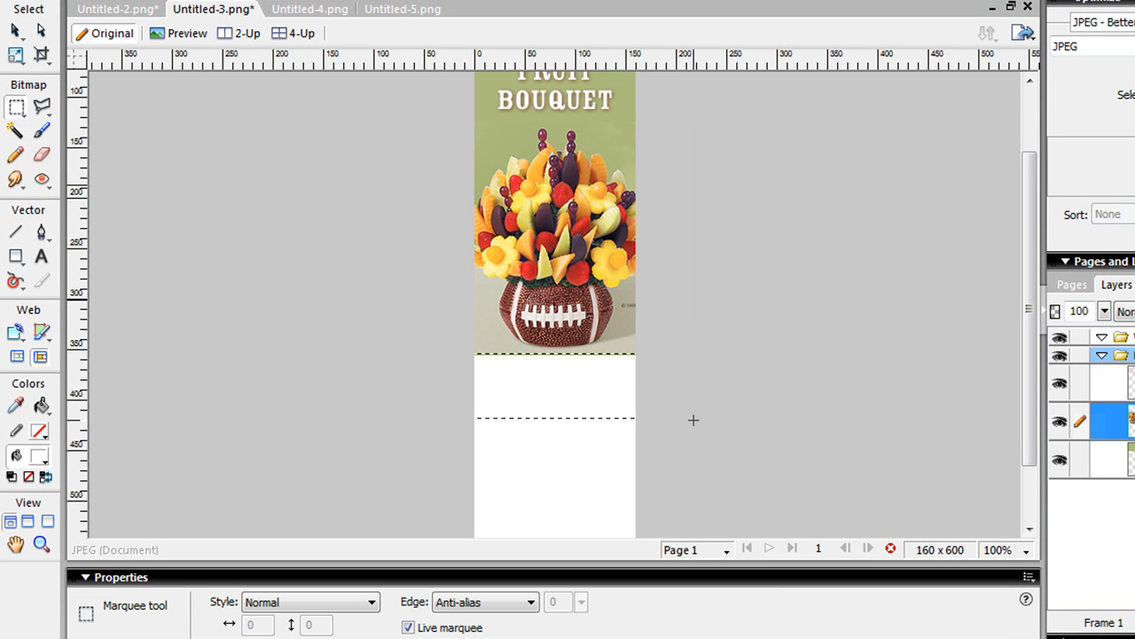
mouse_move(87, 32)
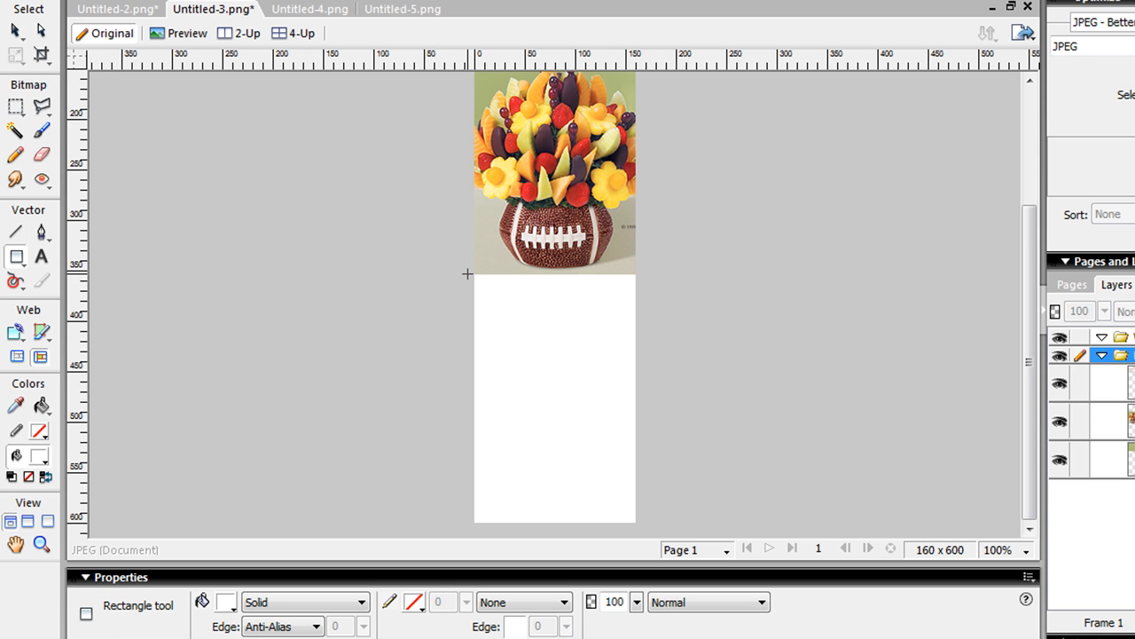
Cover the banner's blank bottom with a rectangle filled with a Contour gradient
drag(467, 273, 640, 525)
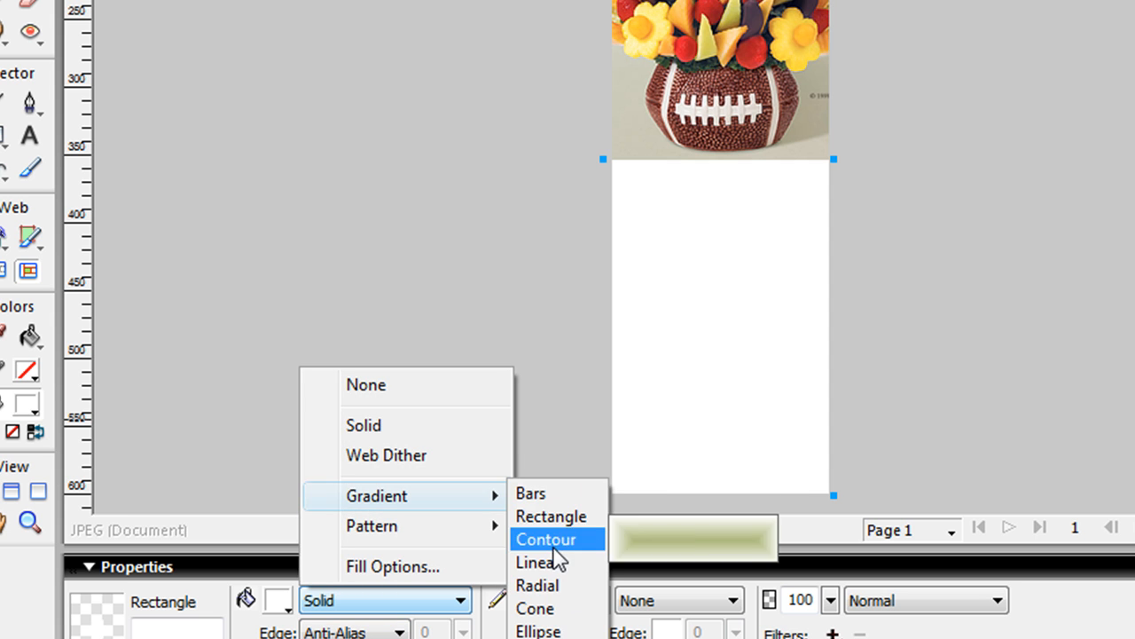
click(536, 561)
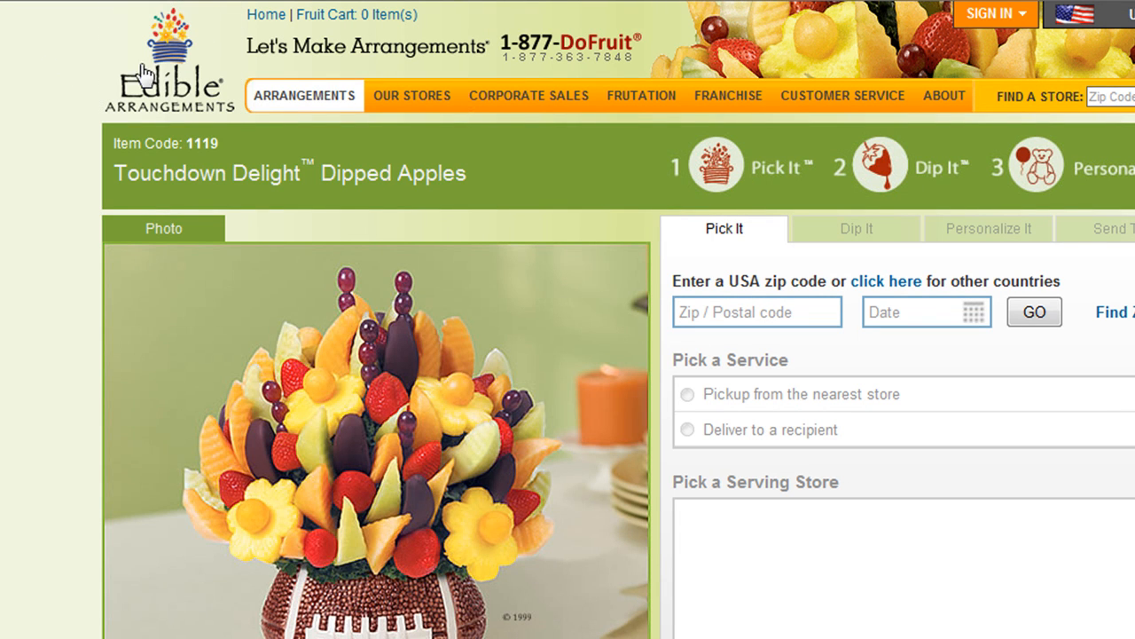
Copy the Edible Arrangements logo image from the web page
right_click(178, 53)
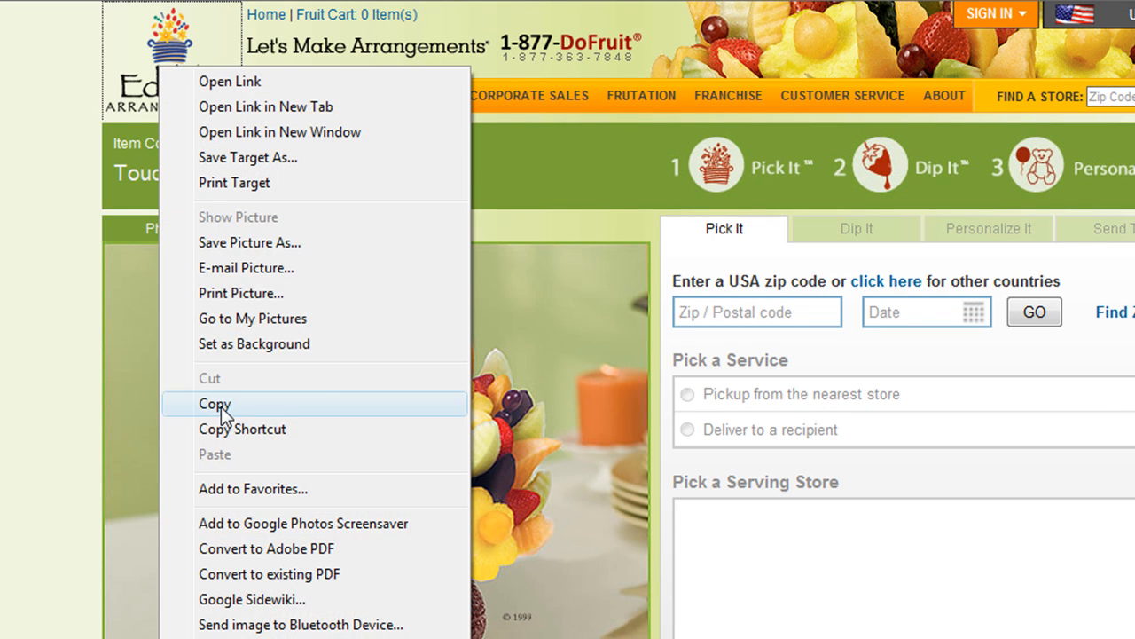
click(215, 403)
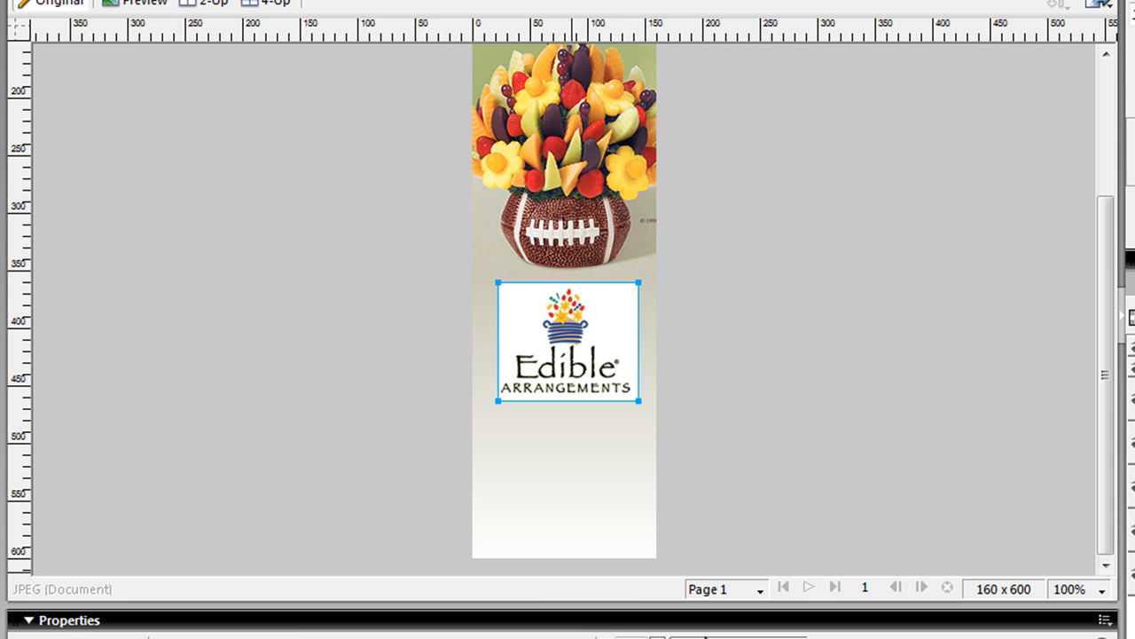
Set the pasted logo's blend mode to Multiply and move it near the banner bottom
click(661, 555)
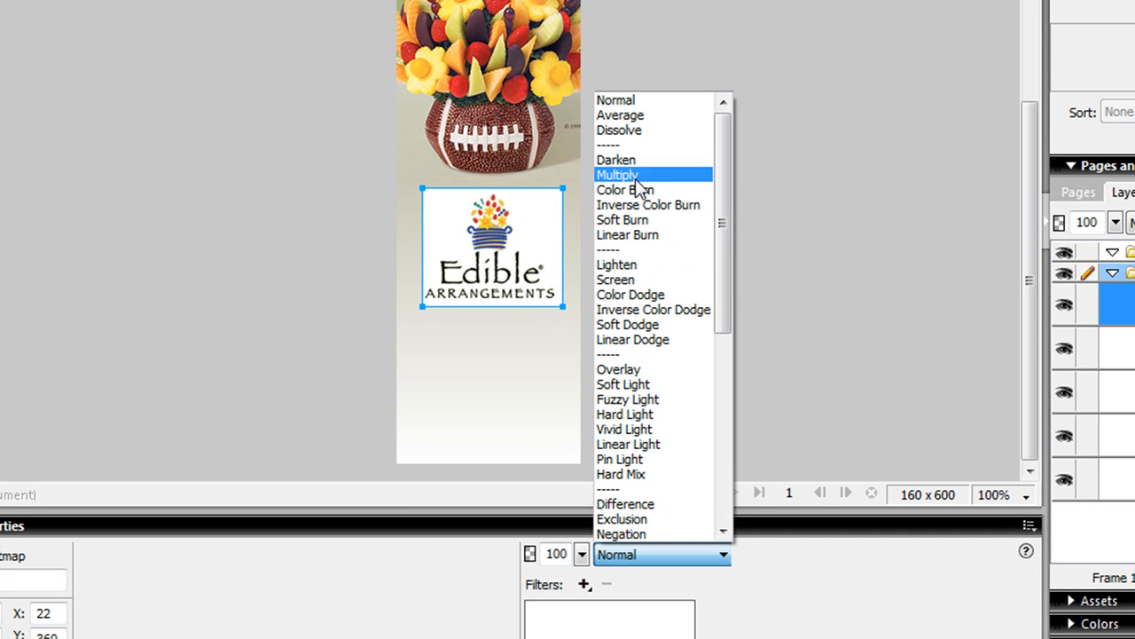
click(619, 174)
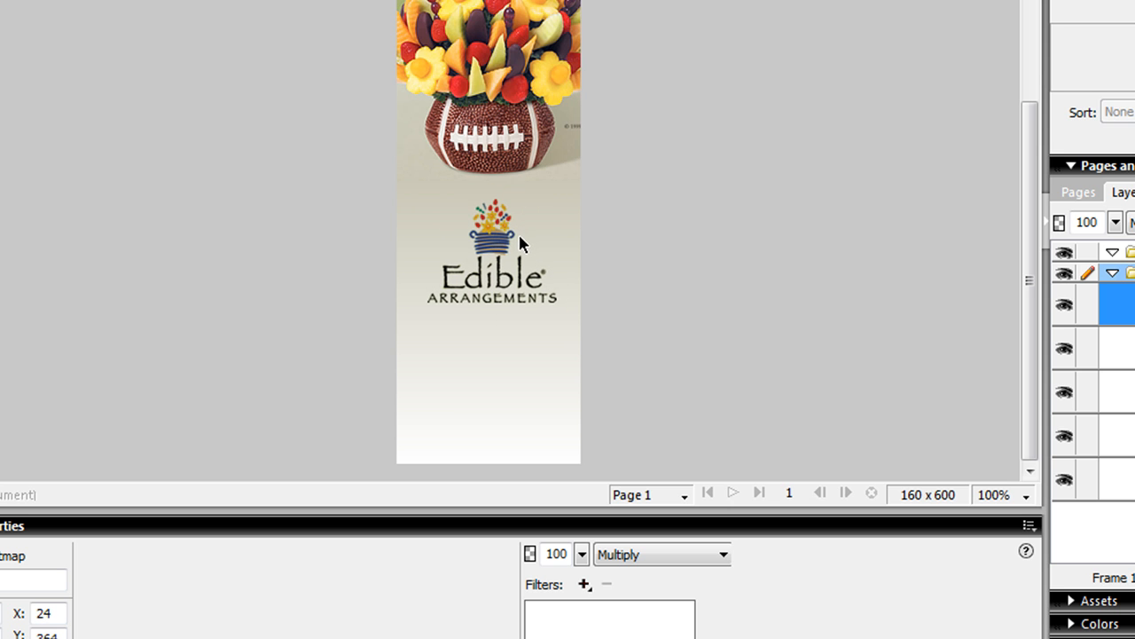
drag(493, 258, 488, 373)
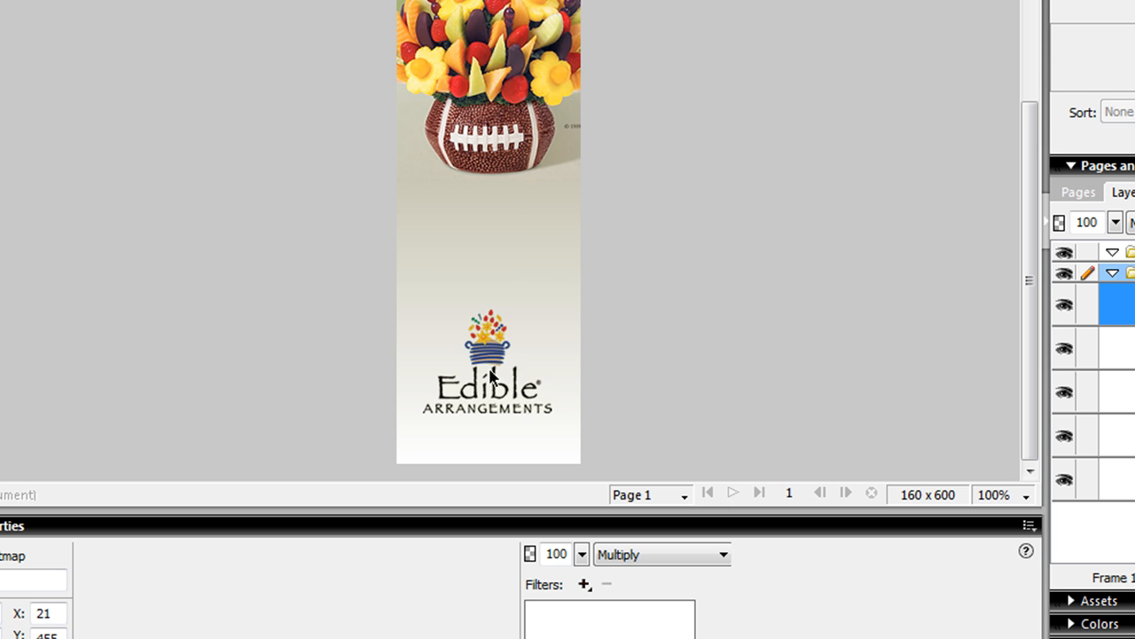
click(488, 377)
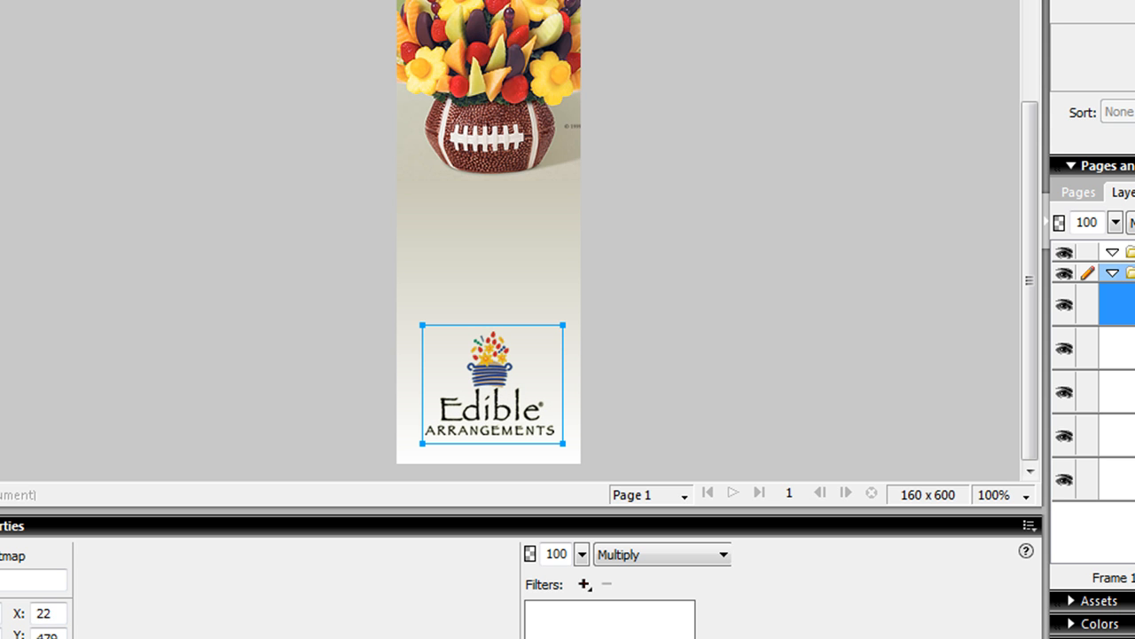
drag(420, 197, 495, 247)
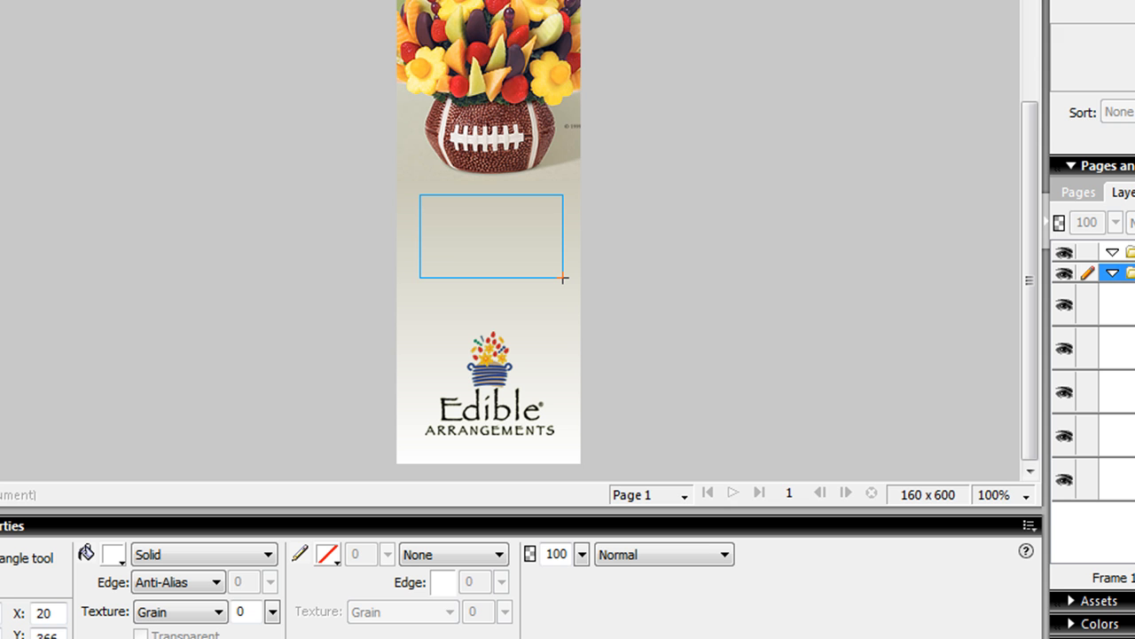
Draw the button rectangle between photo and logo and give it an orange gradient fill
drag(420, 195, 564, 282)
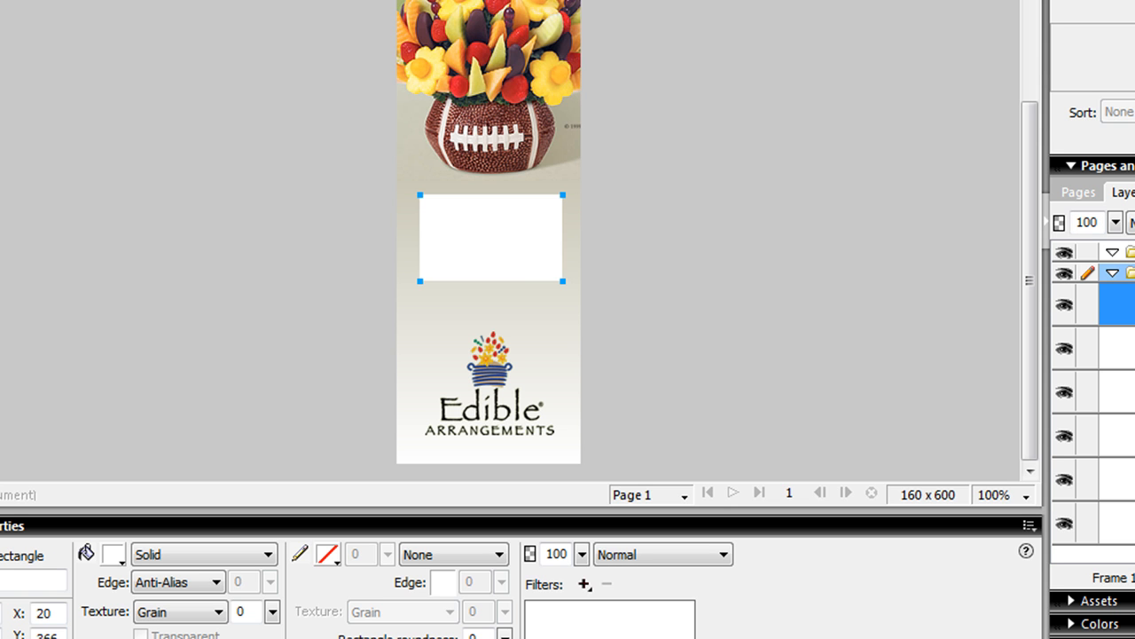
click(112, 554)
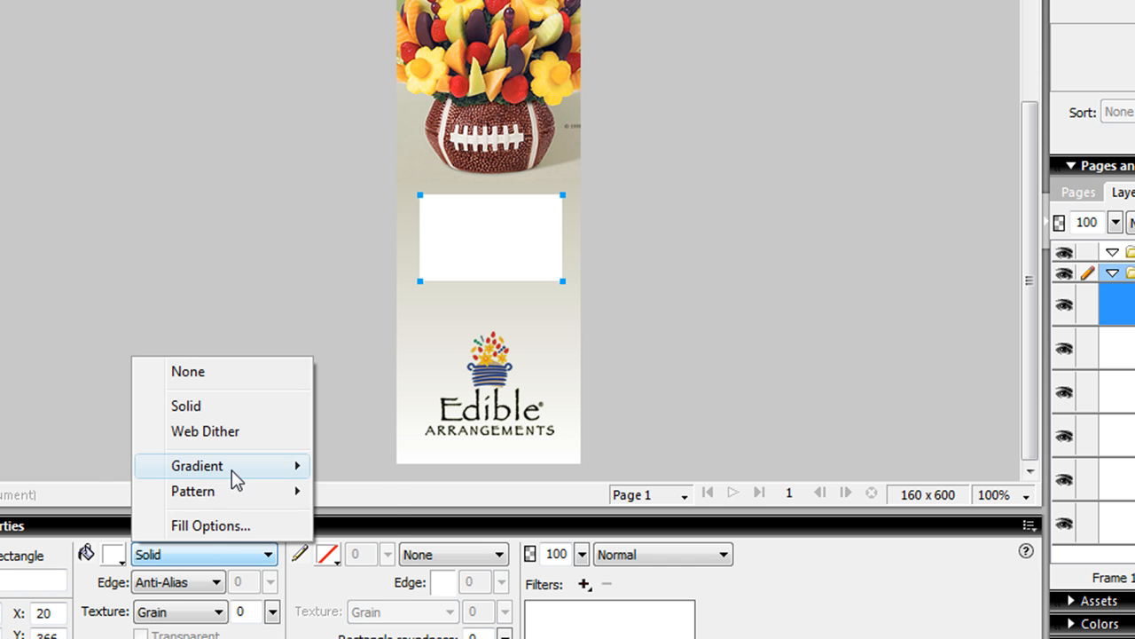
click(196, 465)
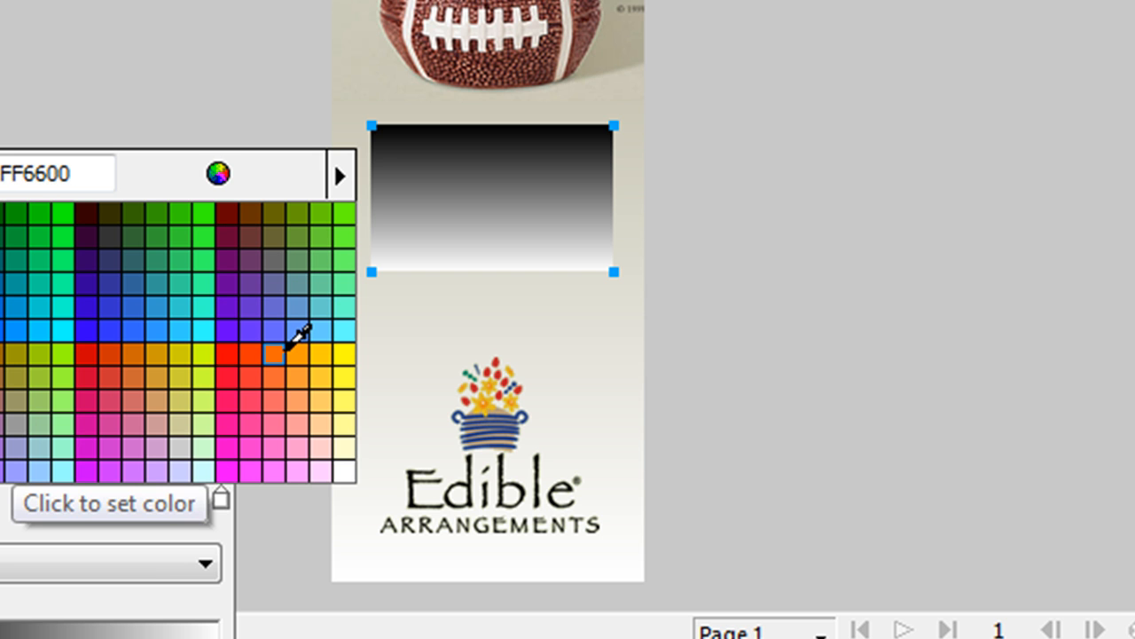
click(288, 350)
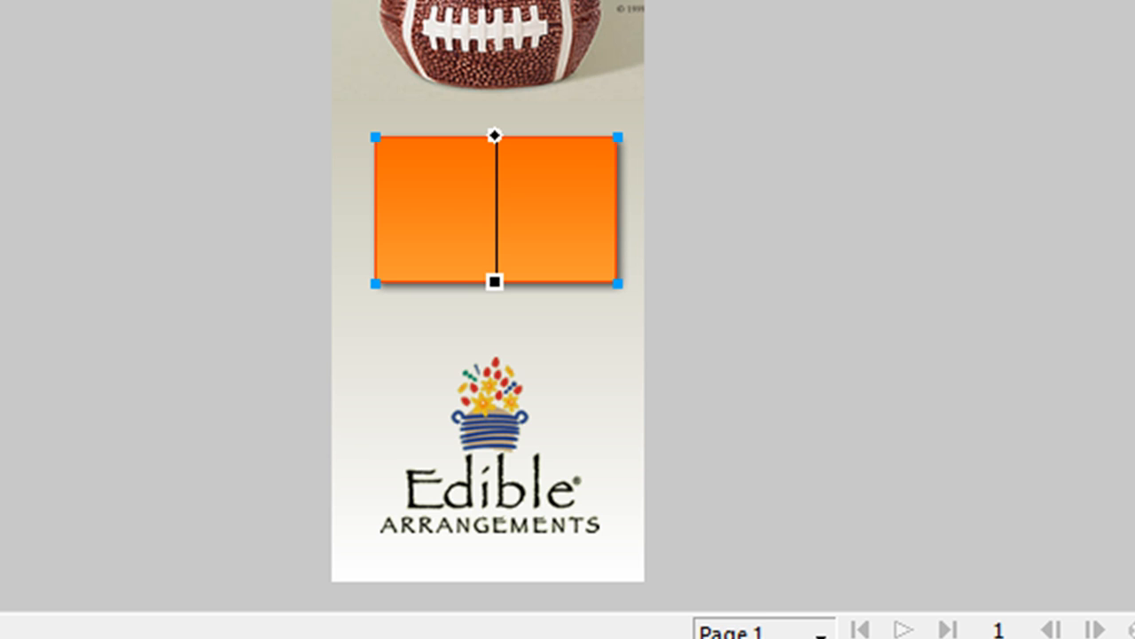
mouse_move(789, 448)
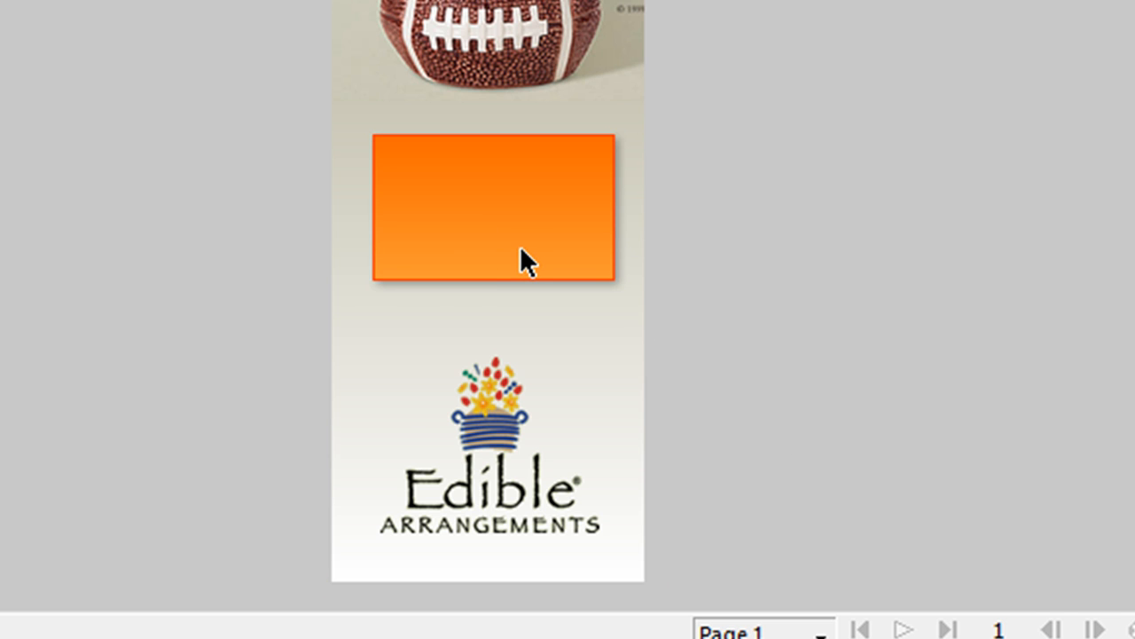
Type white, centred 'ORDER TODAY!' on the orange button, replacing 'SHOP' with 'ORDER'
click(442, 220)
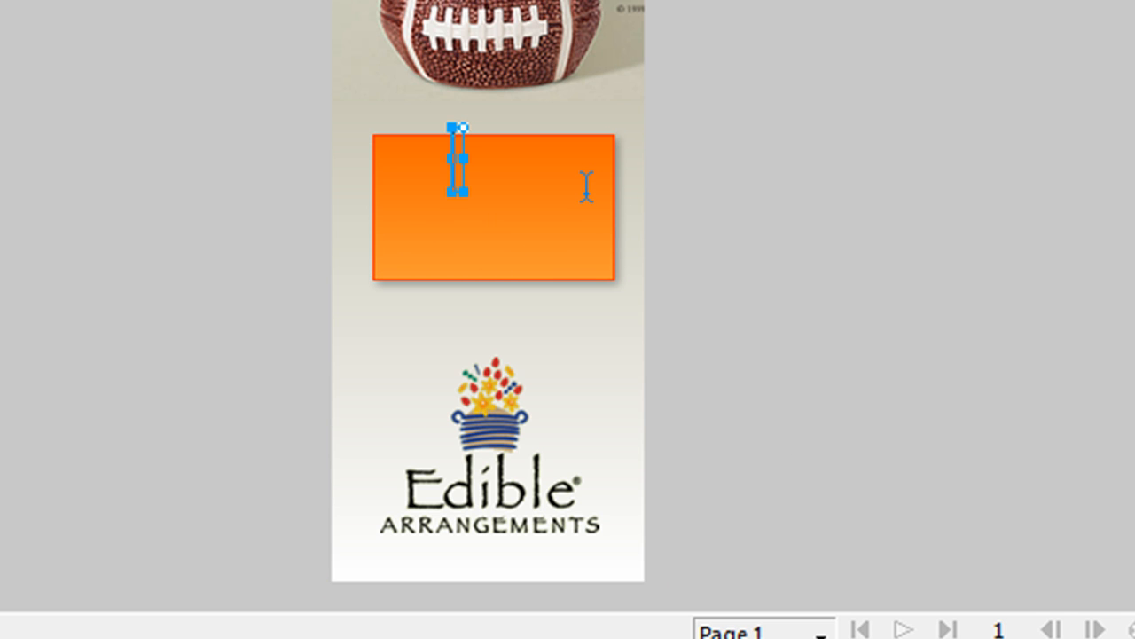
text(S)
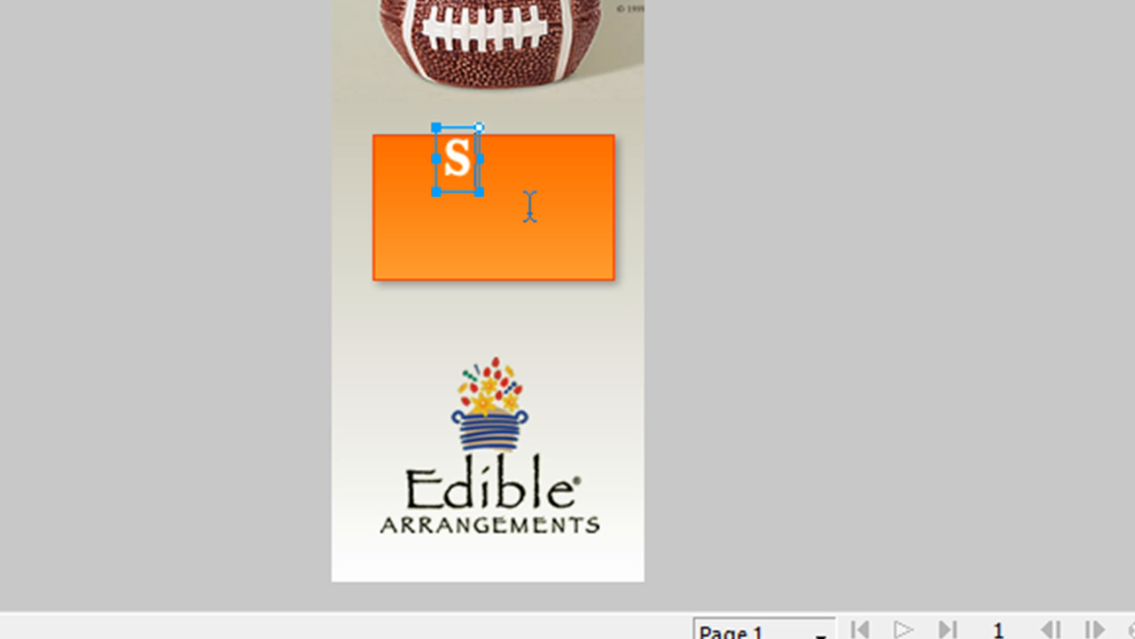
text(HOP)
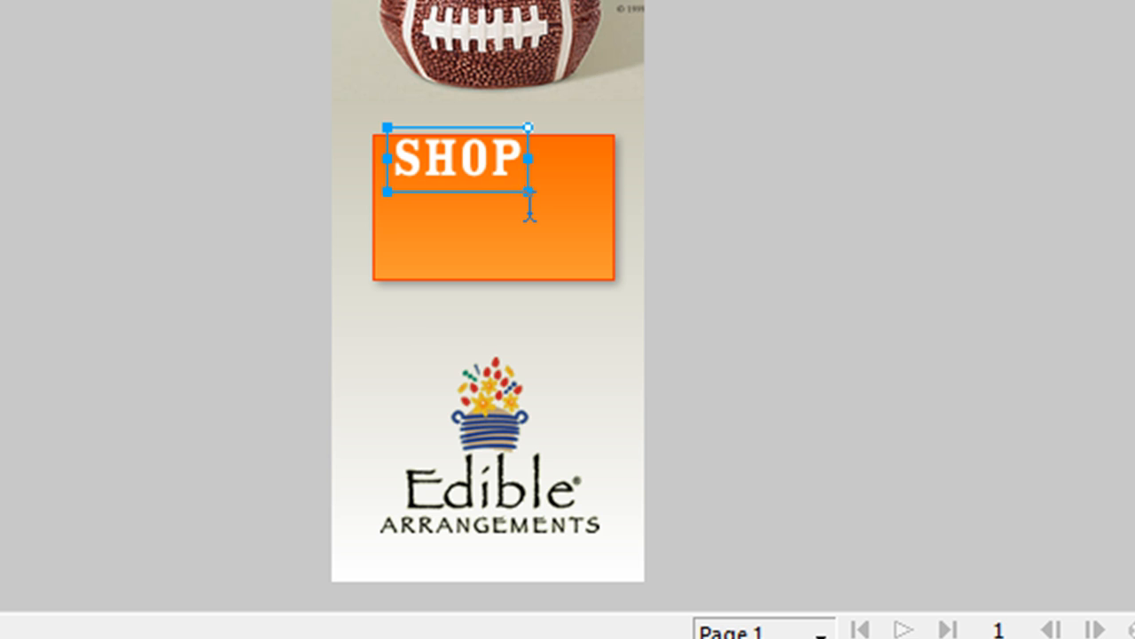
text(TODAY!)
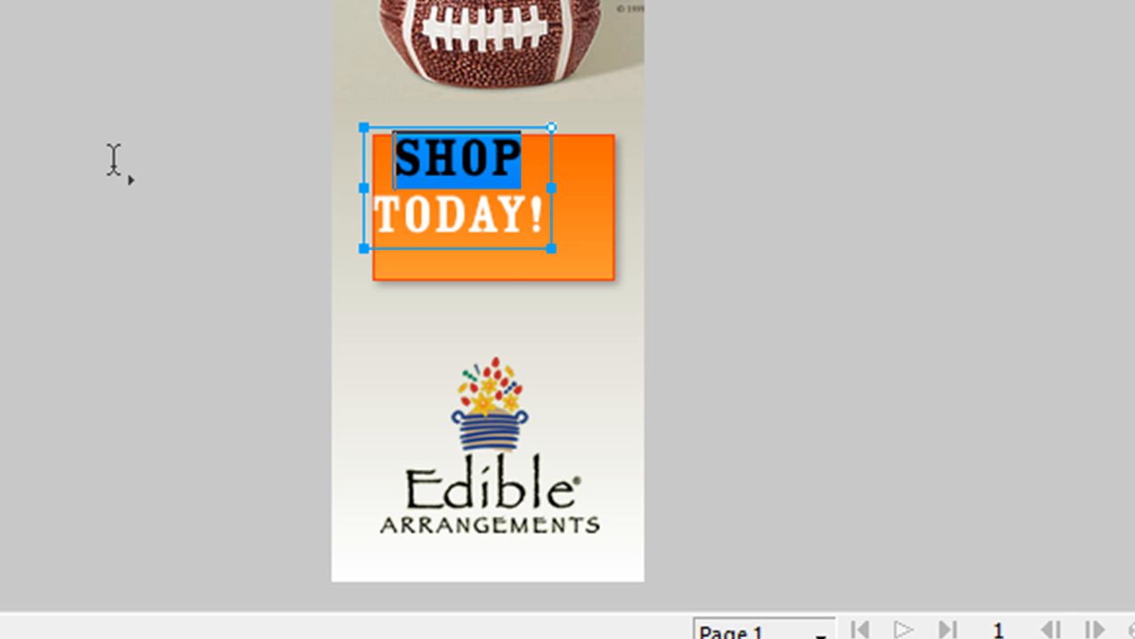
text(ORDER)
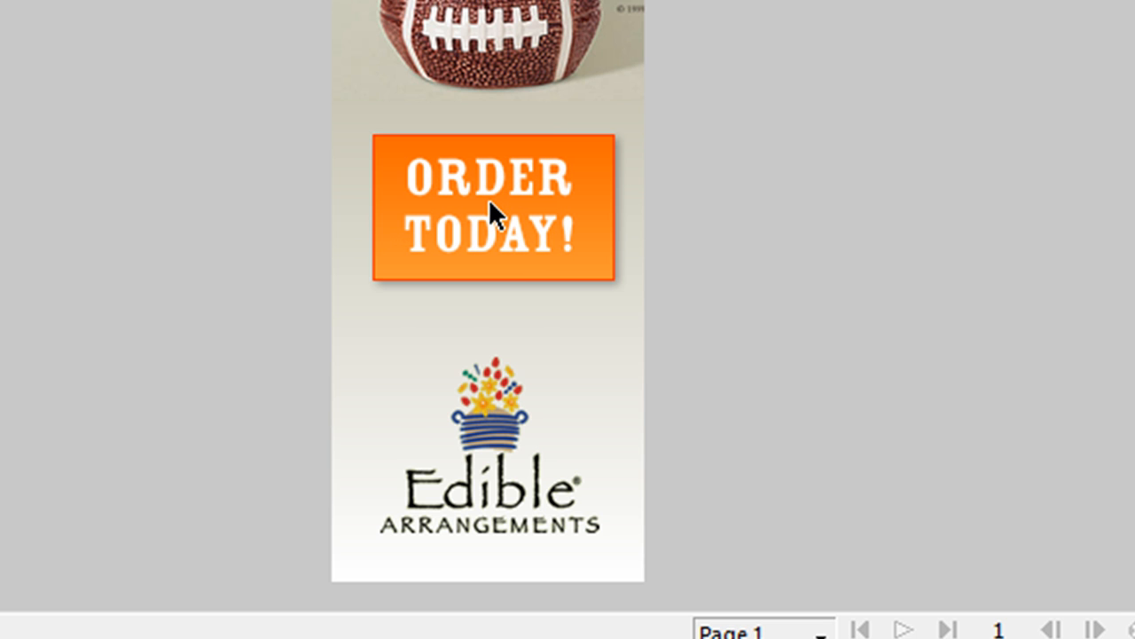
right_click(491, 213)
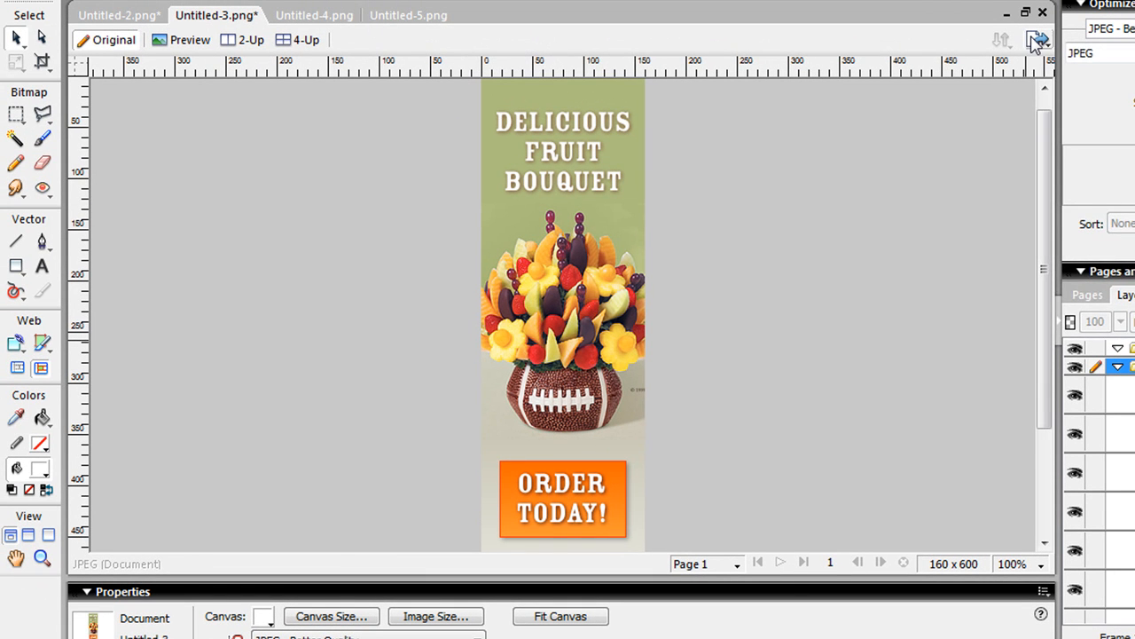
Preview the 160×600 banner in the primary browser via Quick Export
click(1038, 40)
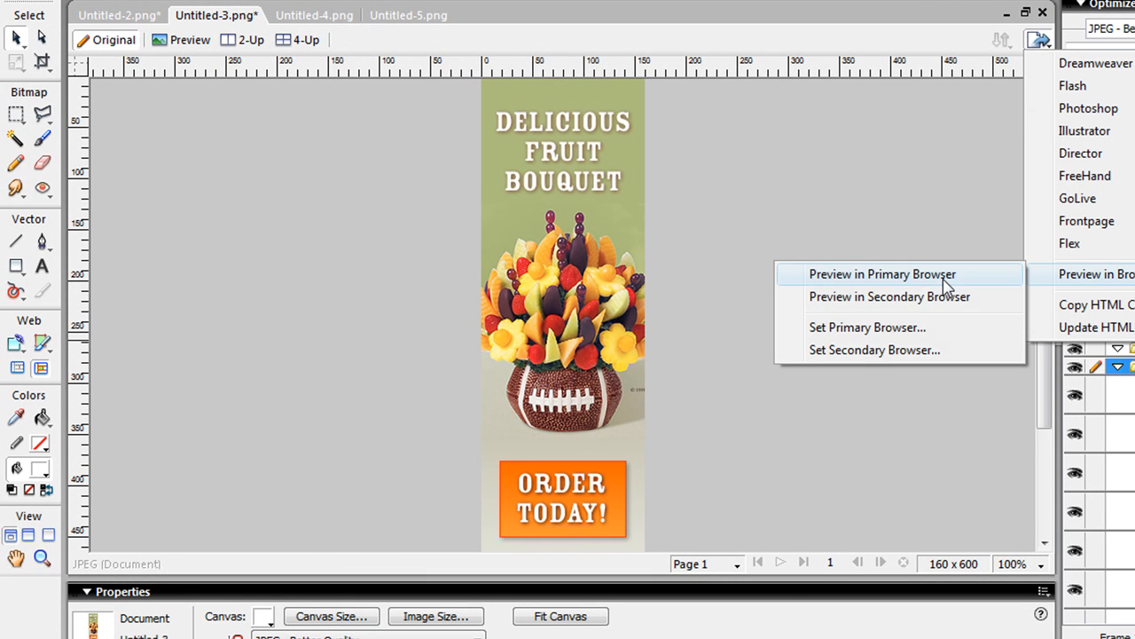
click(883, 274)
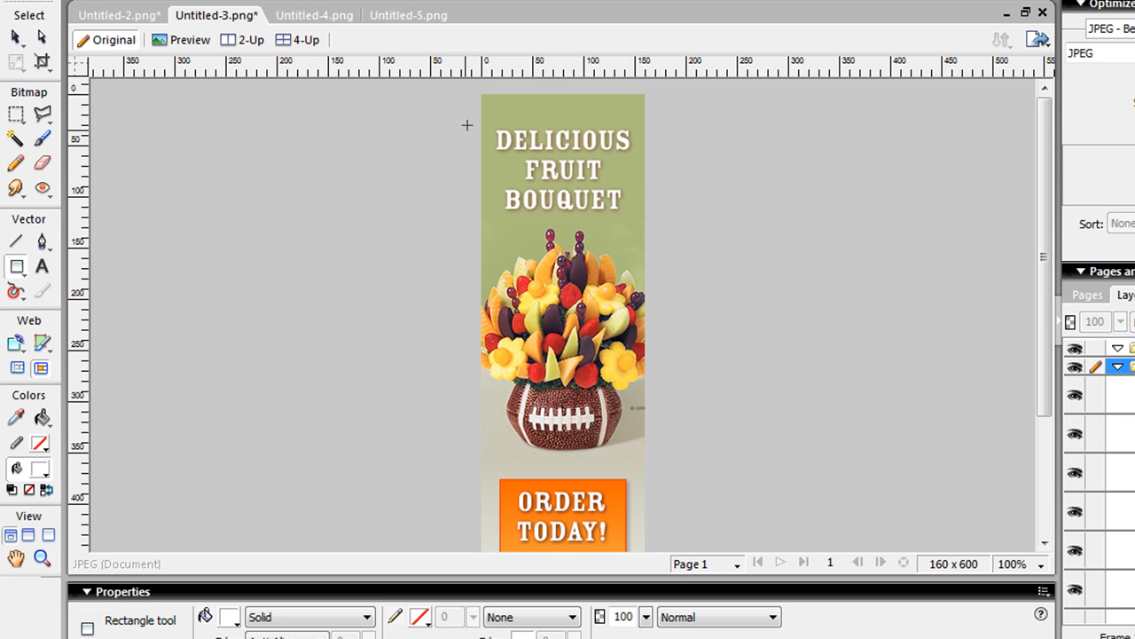
mouse_move(480, 92)
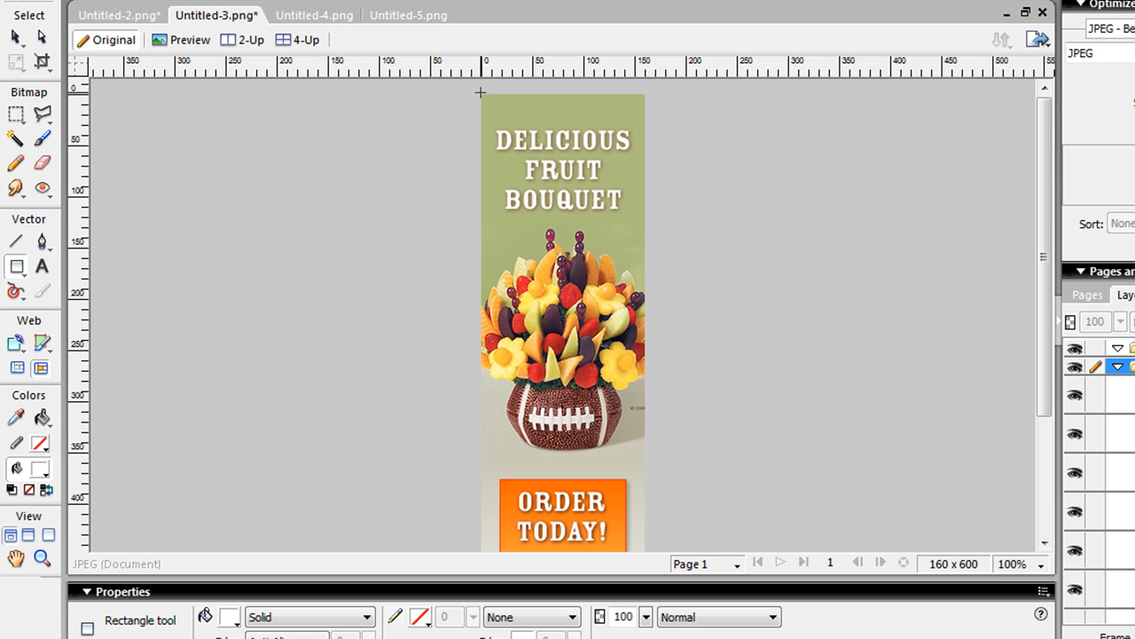
Draw a rectangle spanning the whole banner as an unfilled border frame
drag(482, 93, 613, 410)
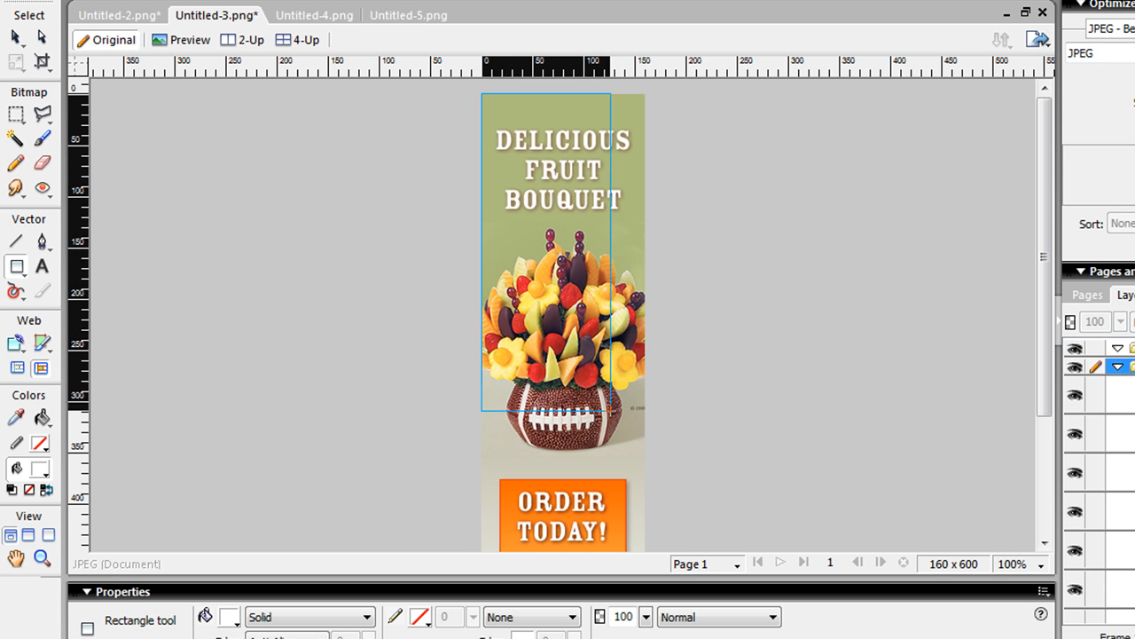
scroll(down, 3)
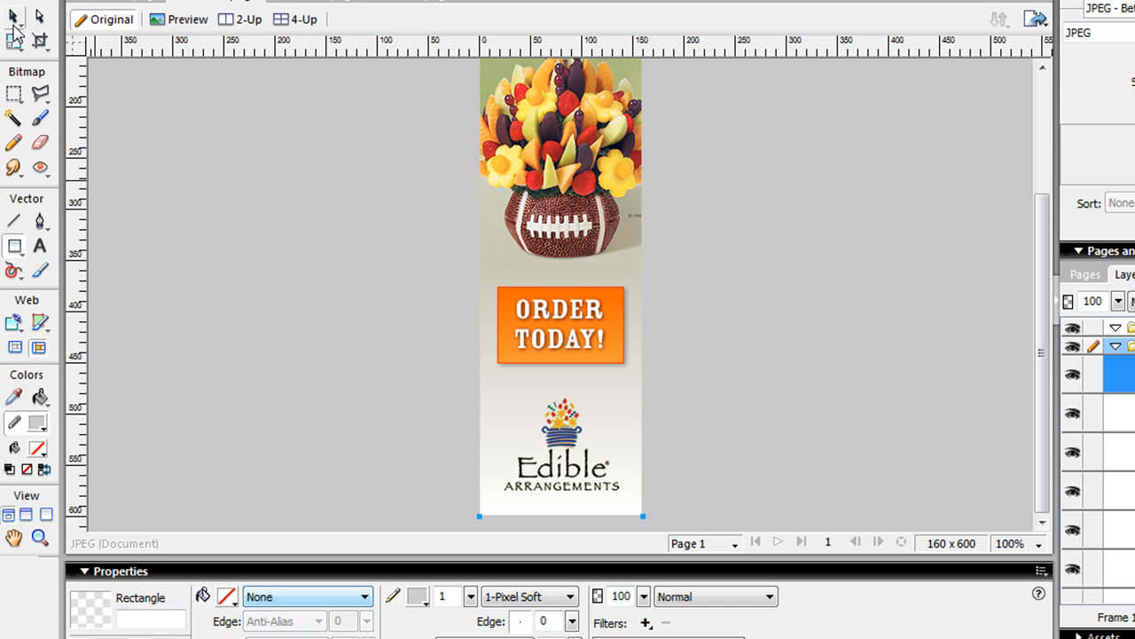
Preview the banner in the primary browser, then make the border stroke dark brown
click(1037, 18)
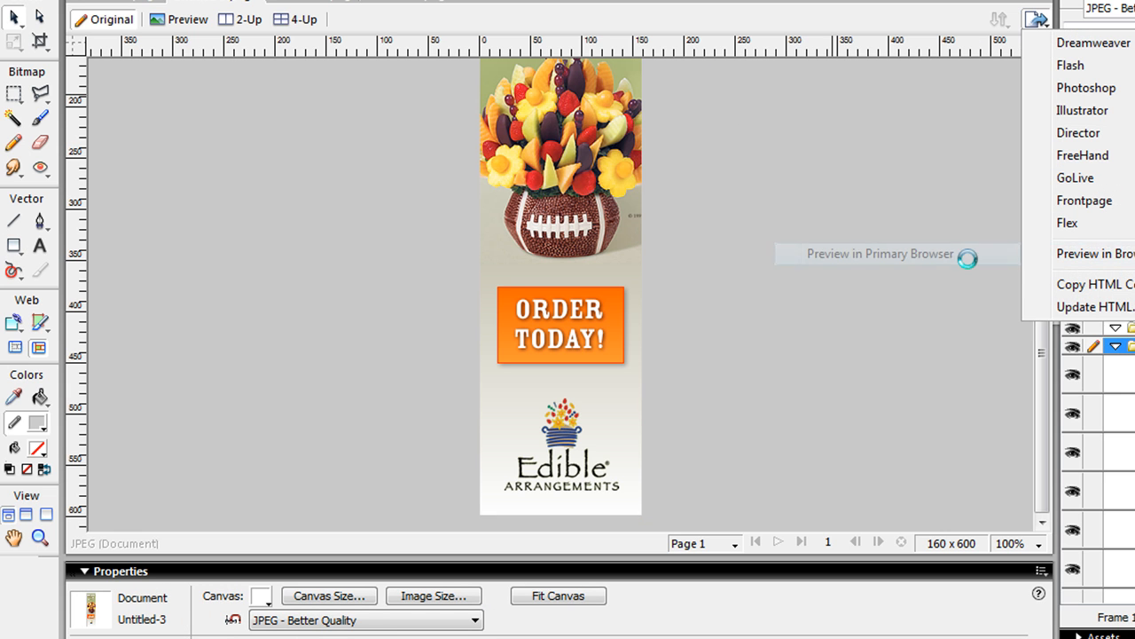
click(880, 254)
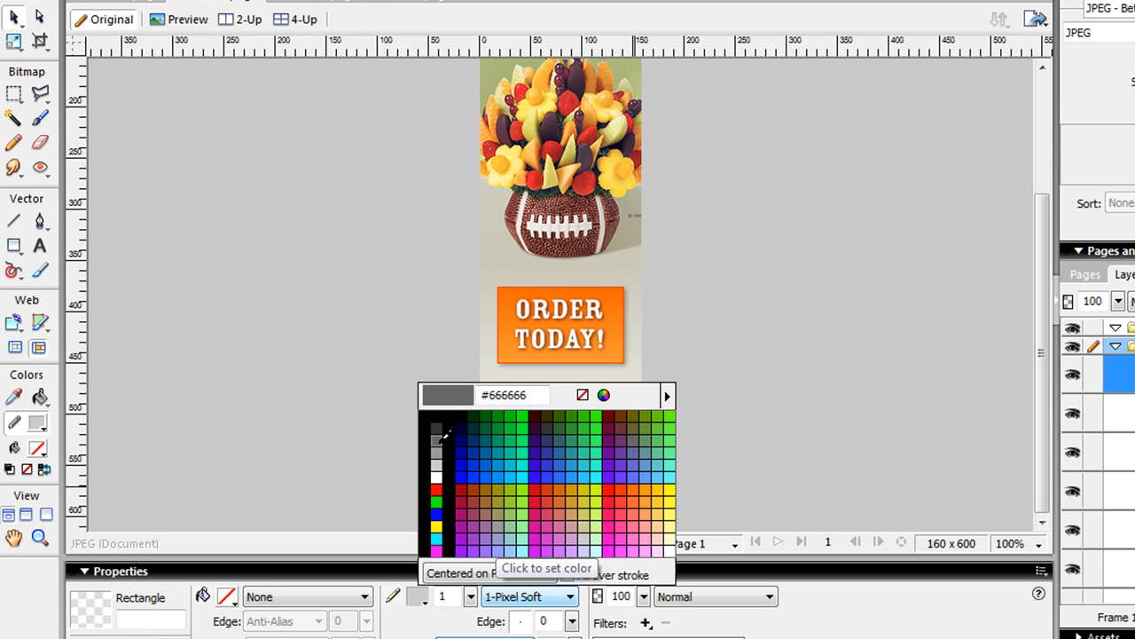
click(461, 429)
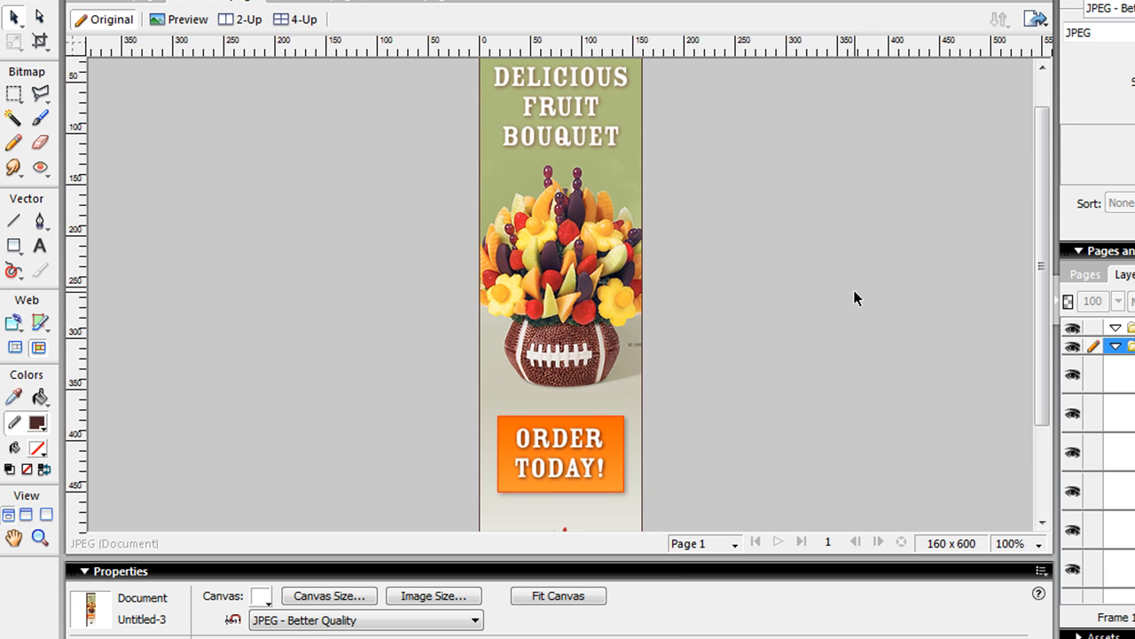
Preview the brown-bordered banner in the primary browser
click(1036, 19)
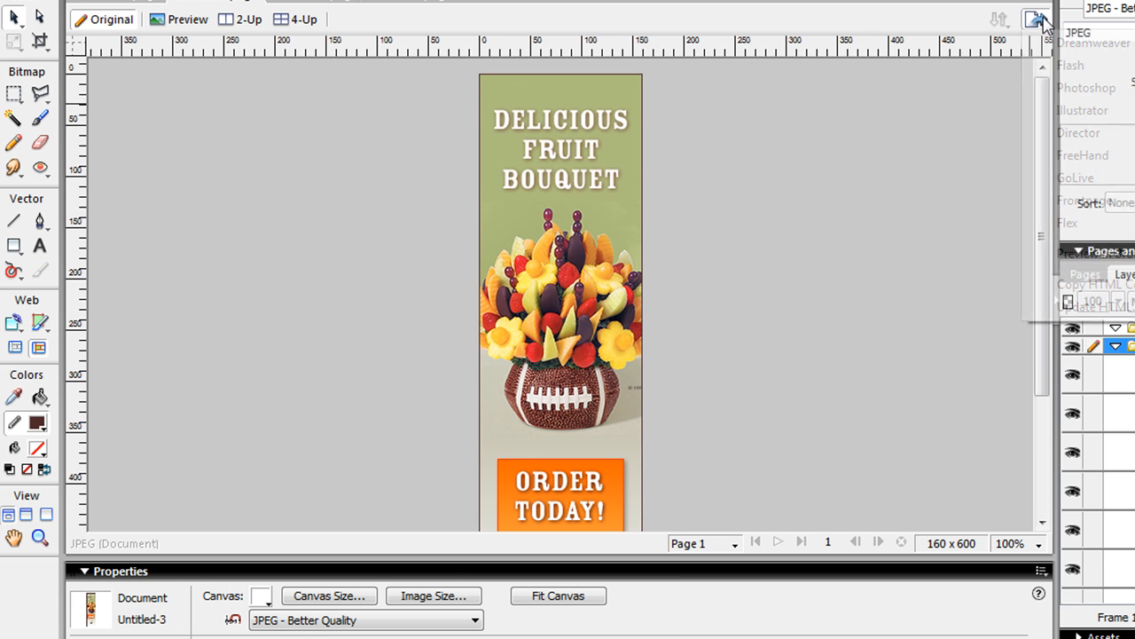
click(1036, 18)
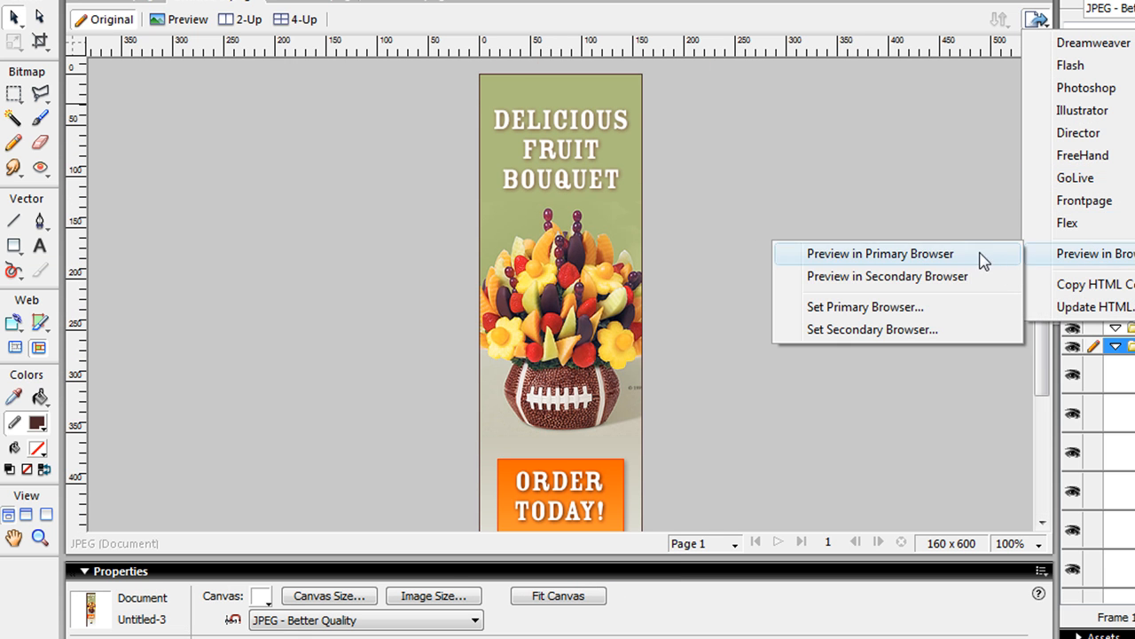
click(880, 253)
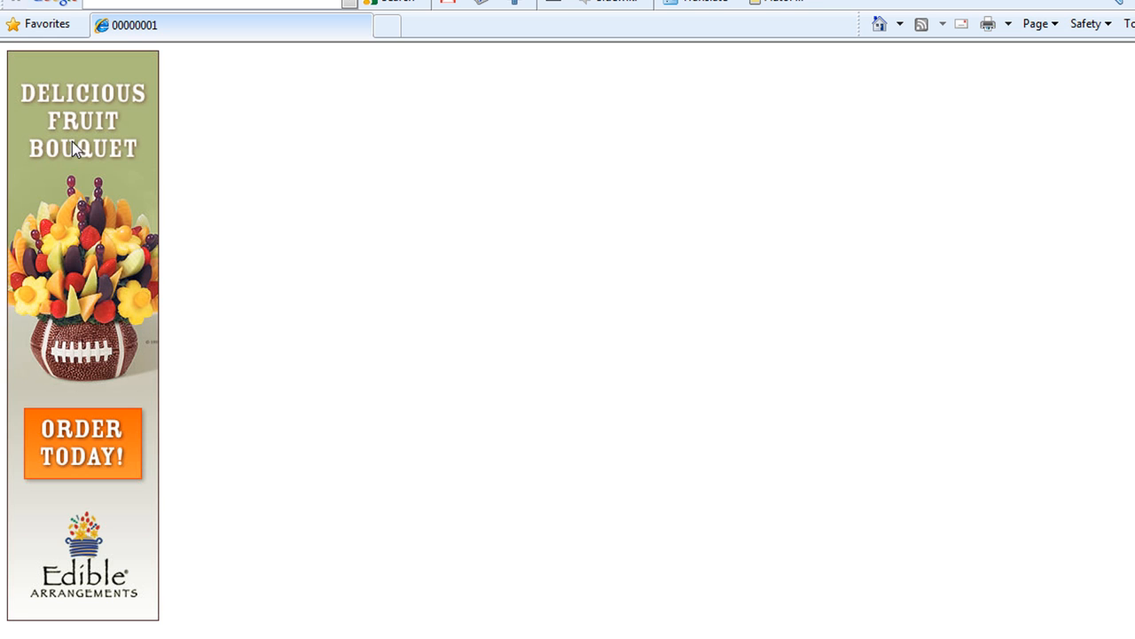
mouse_move(116, 434)
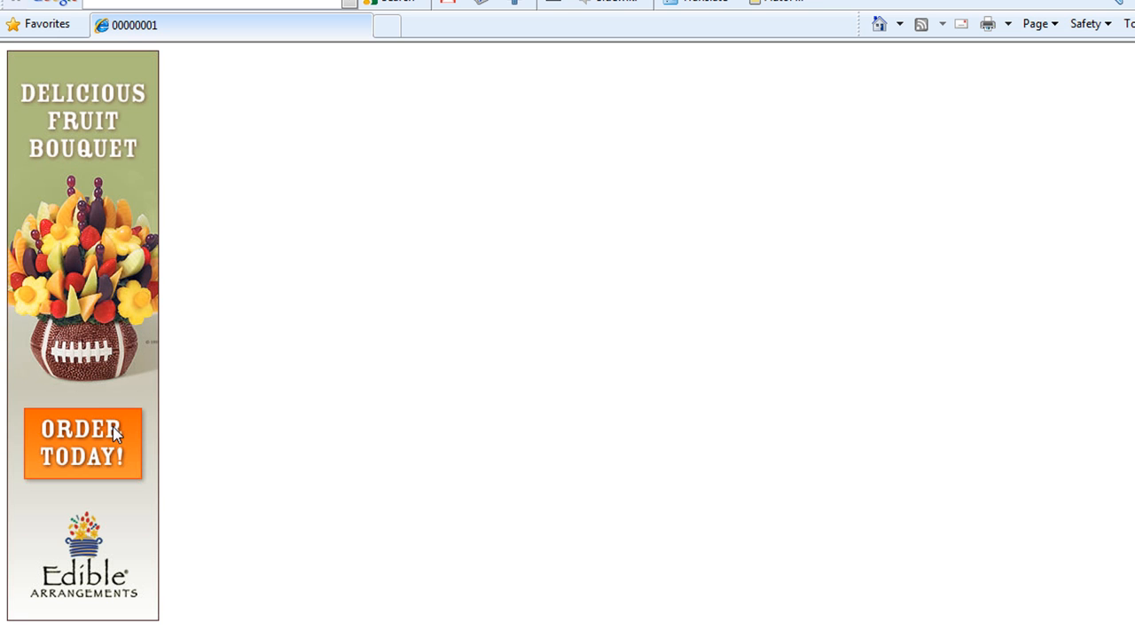
mouse_move(291, 494)
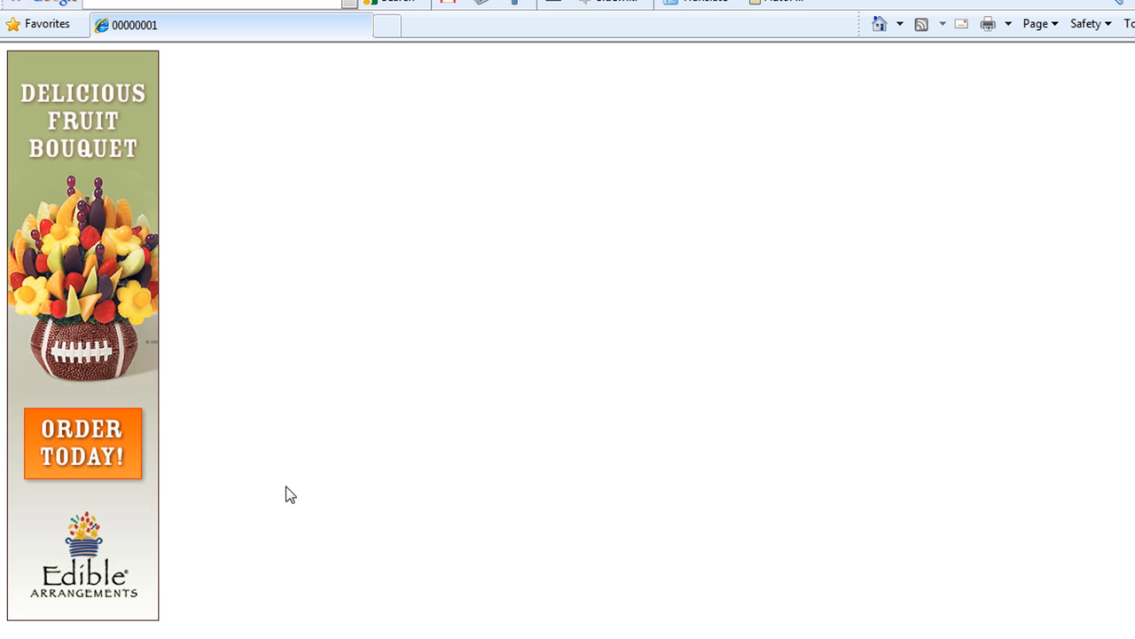